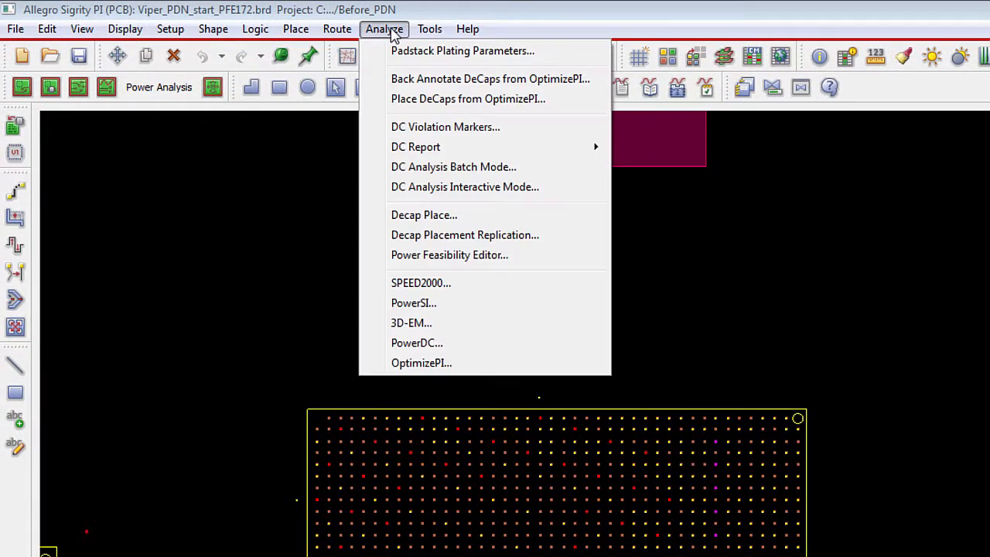
pyautogui.moveTo(424, 215)
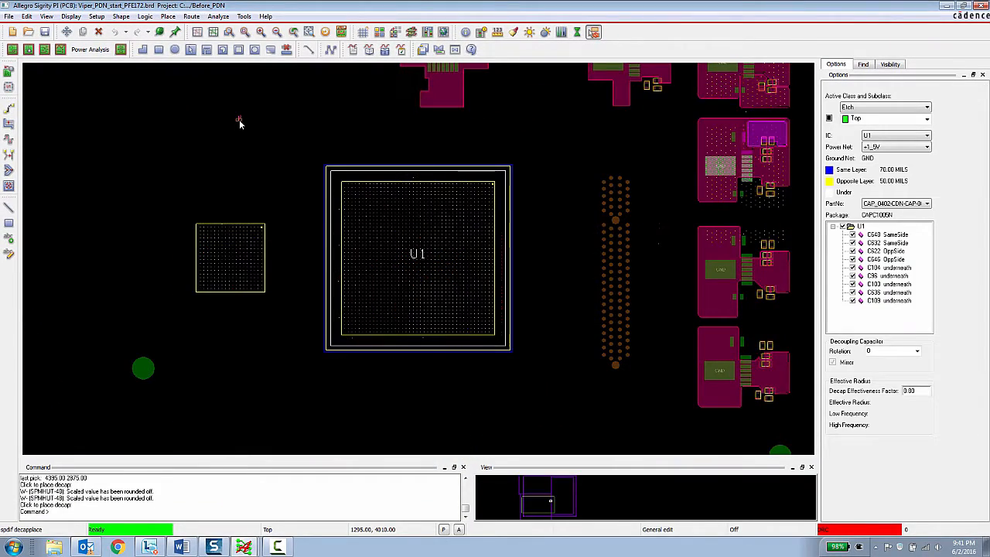
pyautogui.moveTo(461, 154)
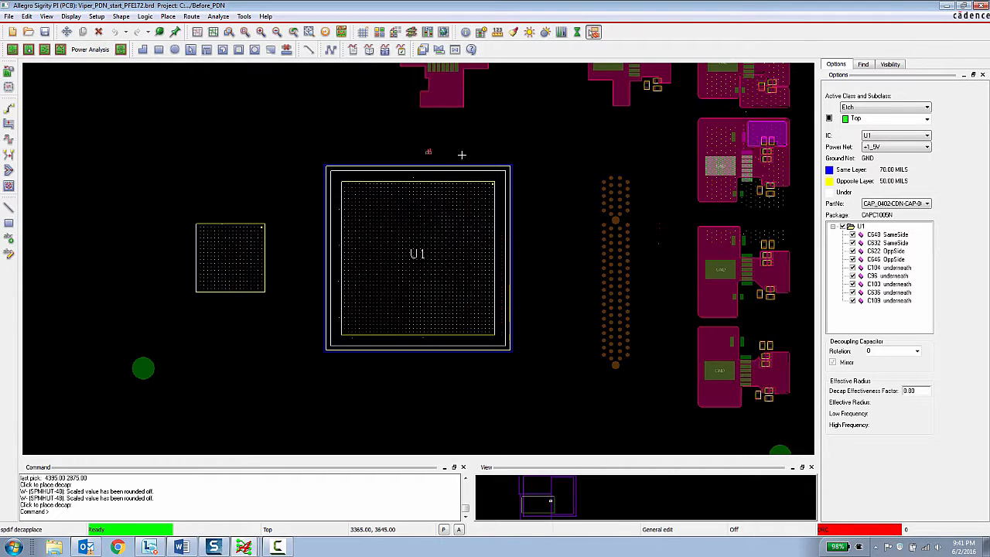
pyautogui.moveTo(433, 124)
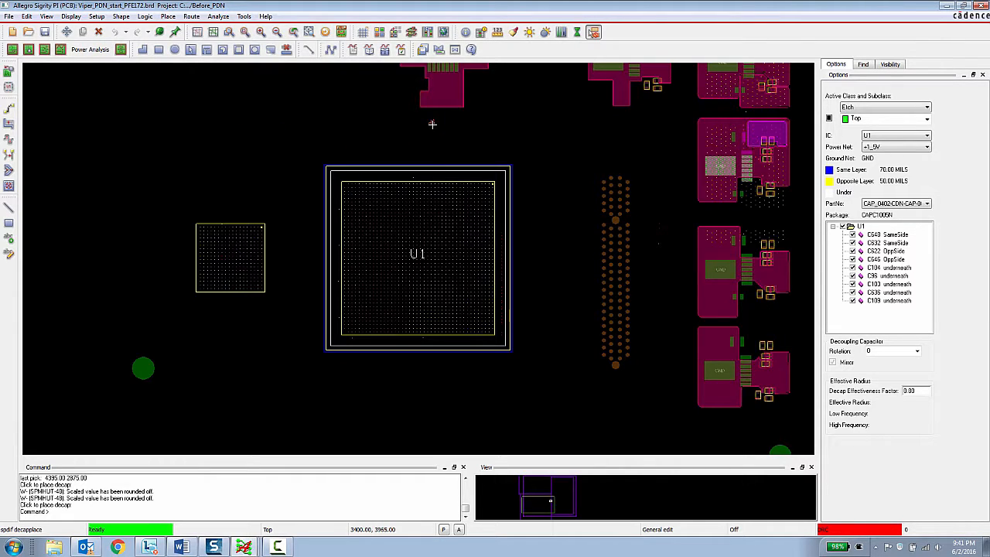
pyautogui.moveTo(543, 173)
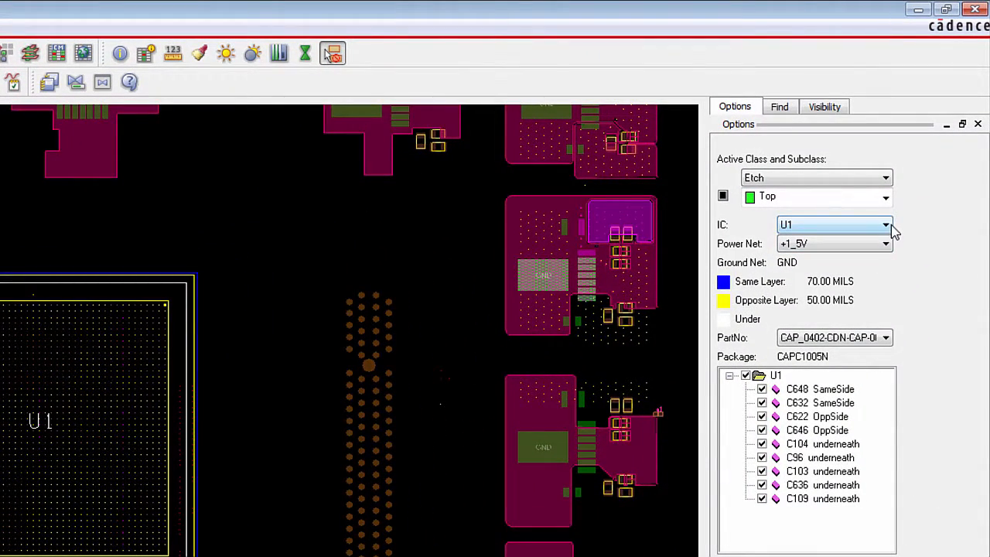
pyautogui.moveTo(841, 255)
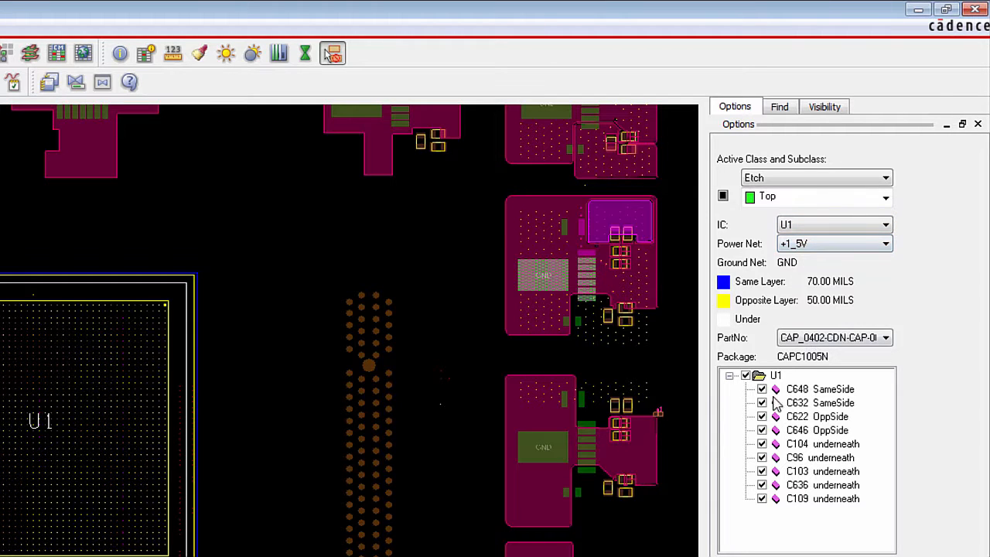
pyautogui.moveTo(804, 523)
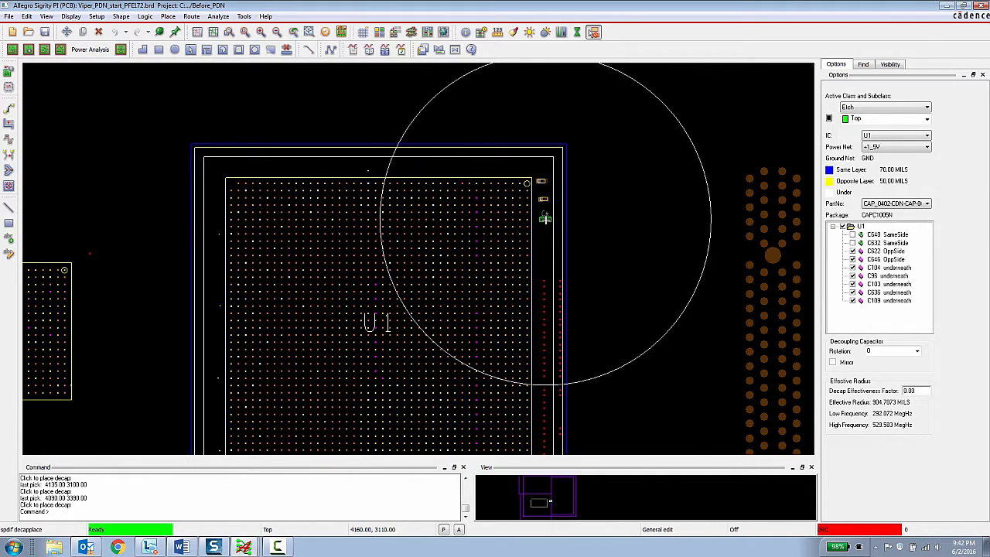
# Finish placing the +1_5V decoupling capacitors beside U1.
pyautogui.rightClick(542, 219)
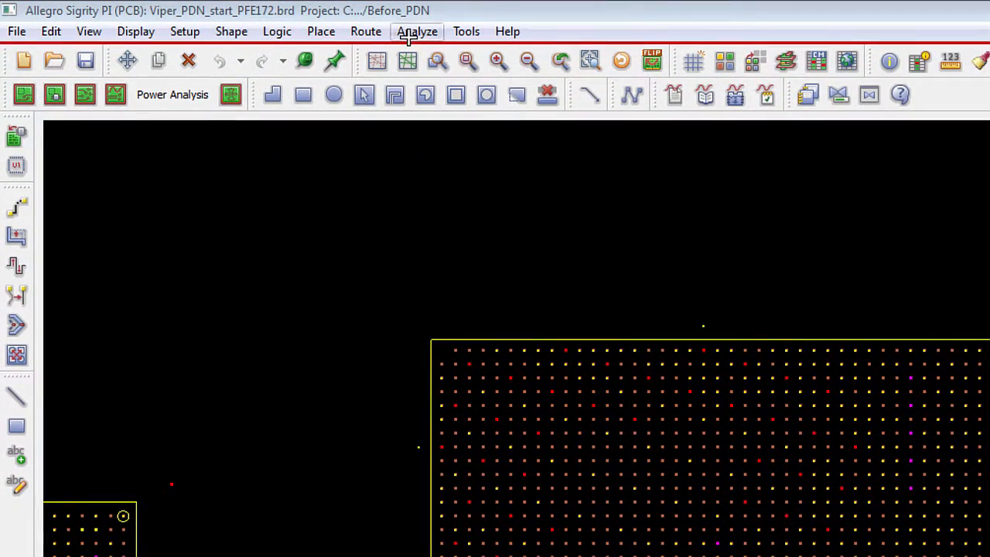
# Launch the Power Feasibility Editor from Analyze, review P/G net setup, and move to IC Component Setup.
pyautogui.click(416, 31)
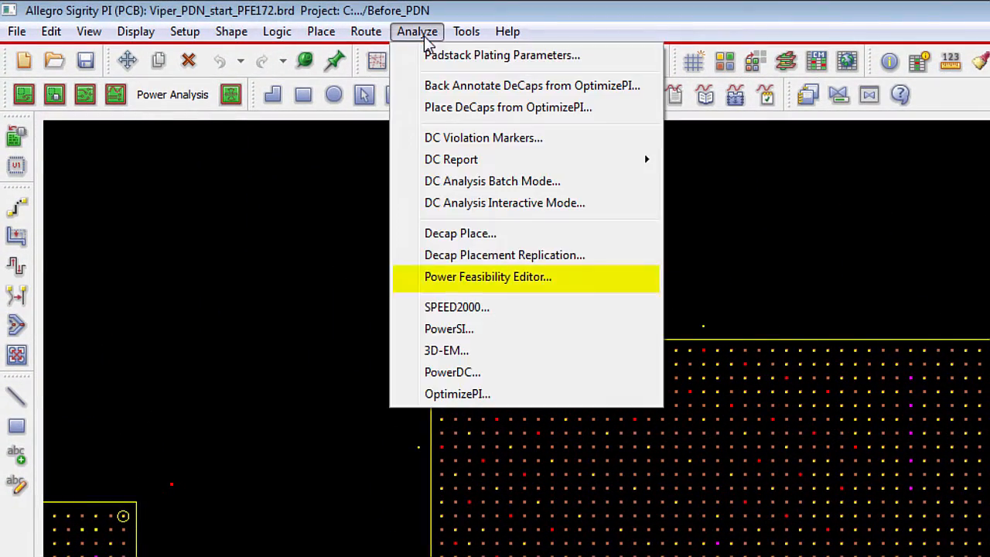
pyautogui.moveTo(445, 107)
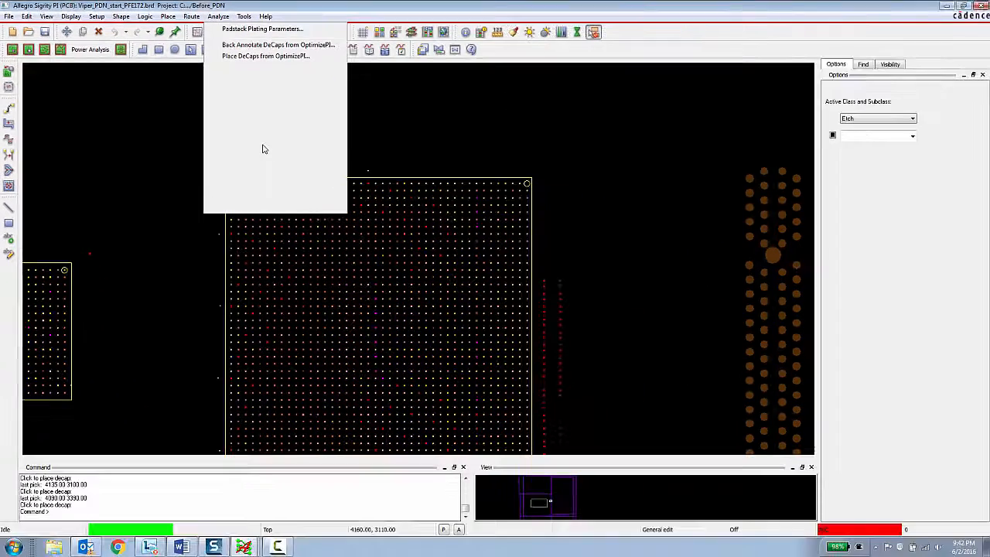
pyautogui.click(266, 56)
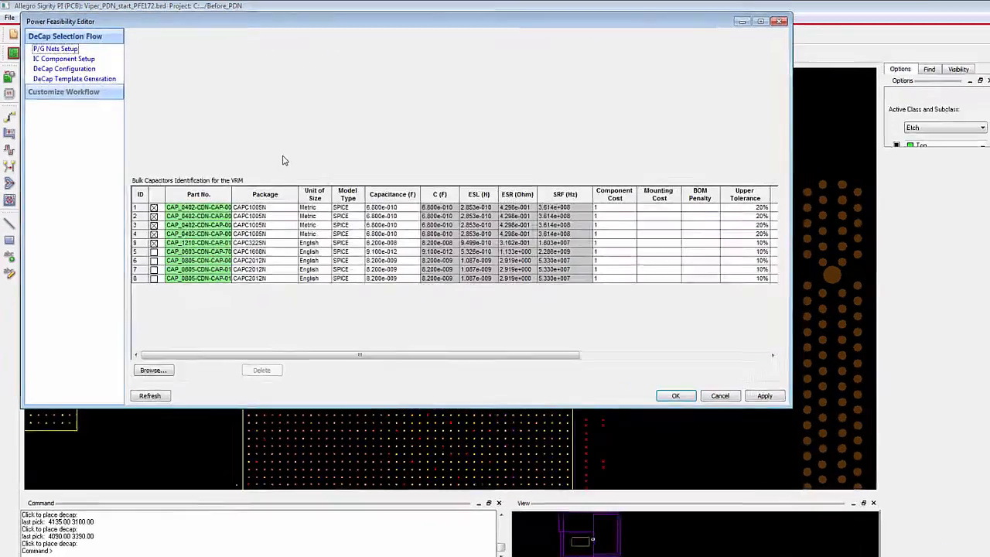
pyautogui.click(66, 56)
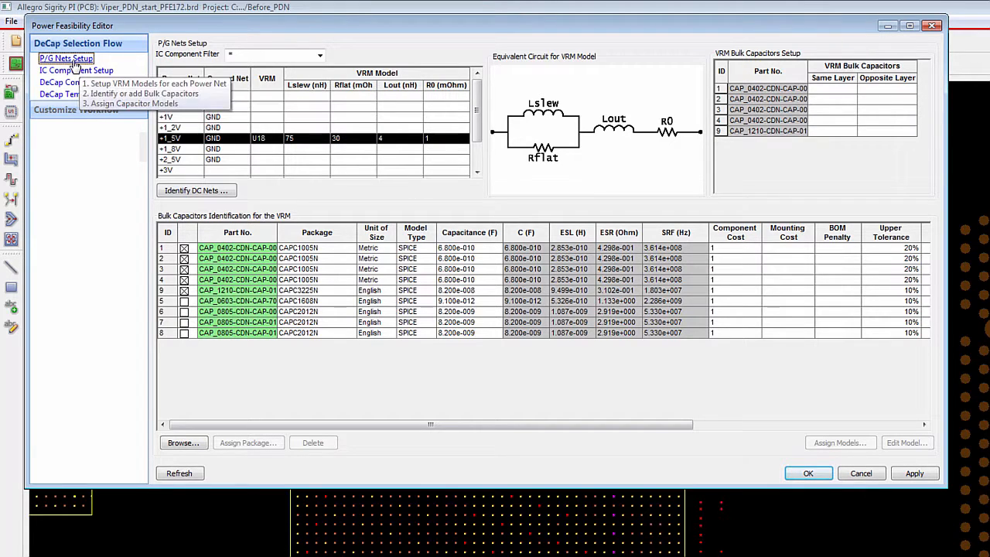
pyautogui.moveTo(50, 216)
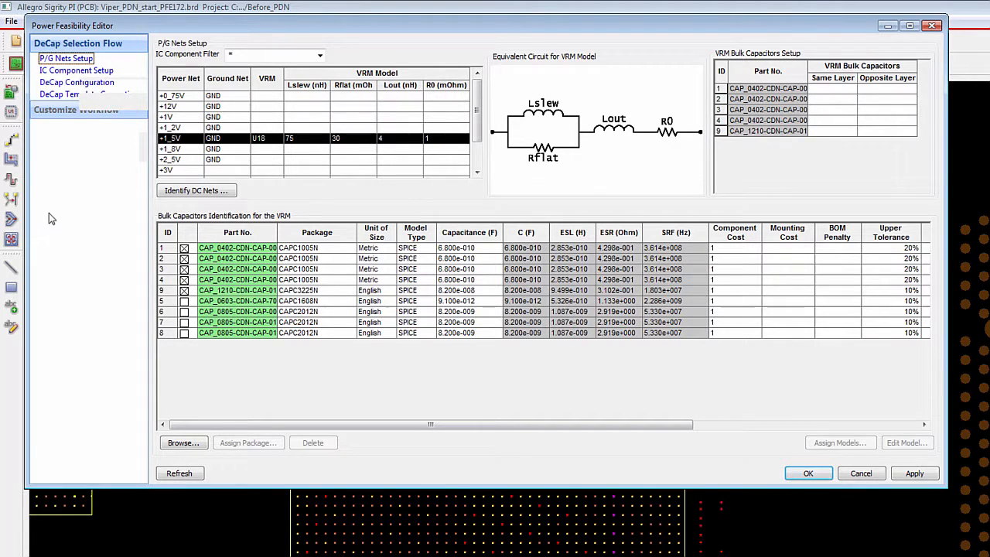
pyautogui.click(73, 71)
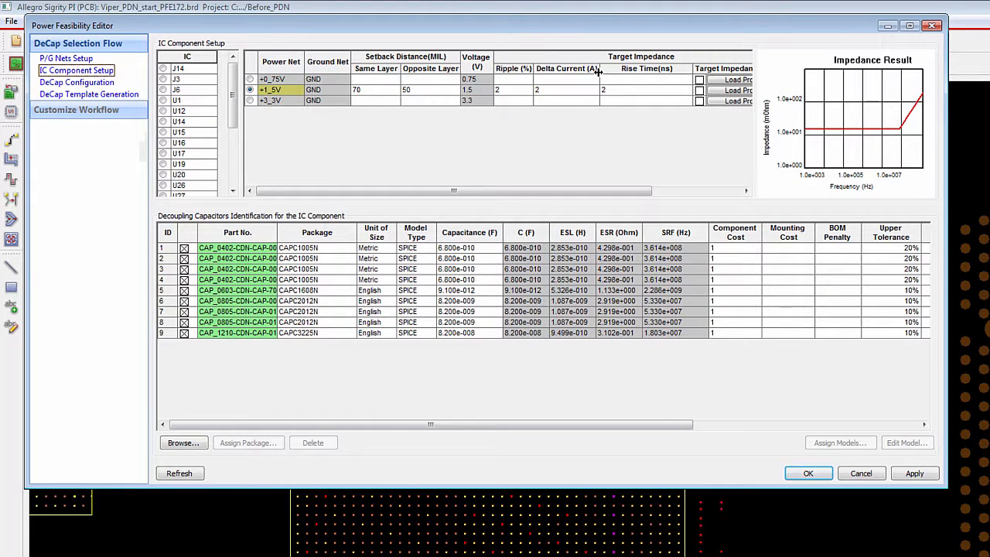
# In DeCap Configuration, analyse and plot U34's +1_5V decap impedance against the target.
pyautogui.click(77, 82)
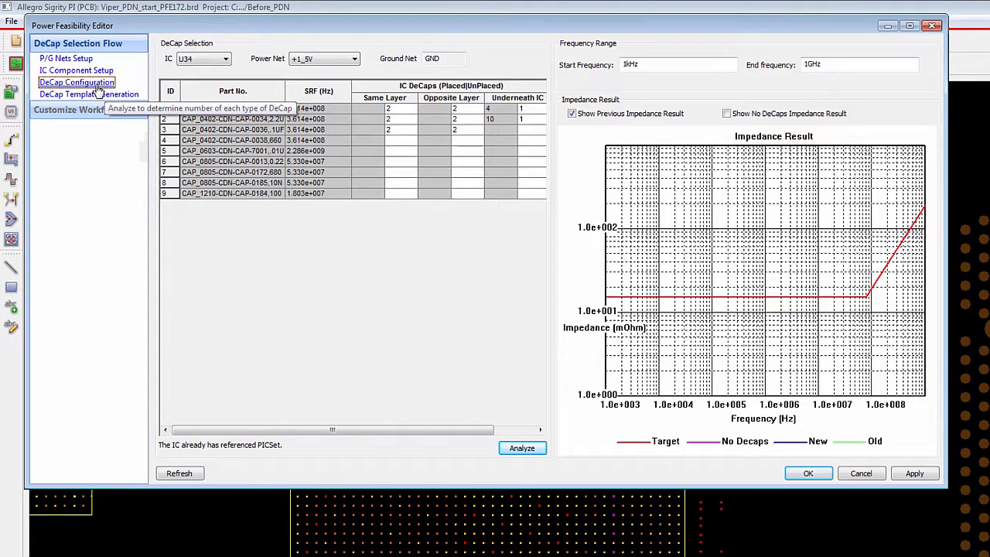
pyautogui.click(66, 71)
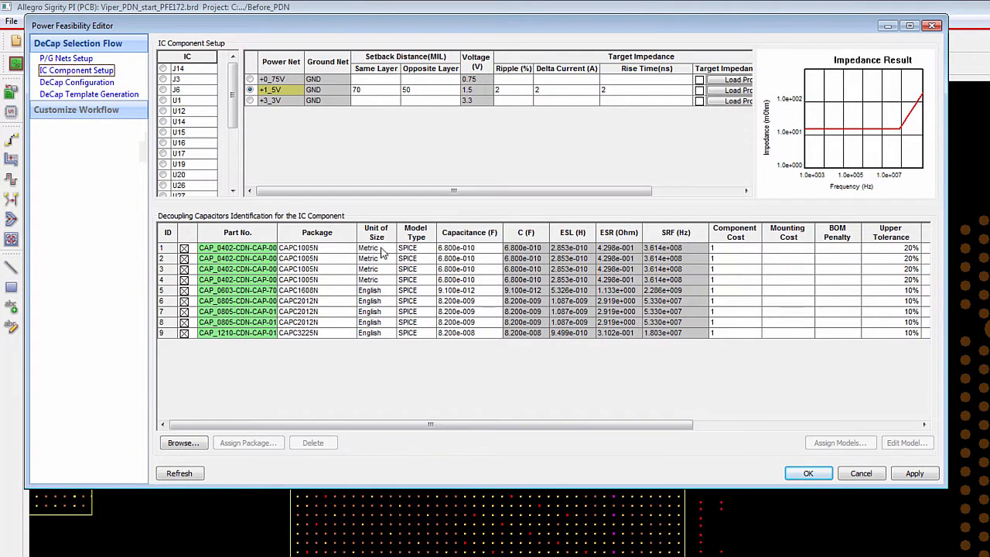
pyautogui.click(76, 84)
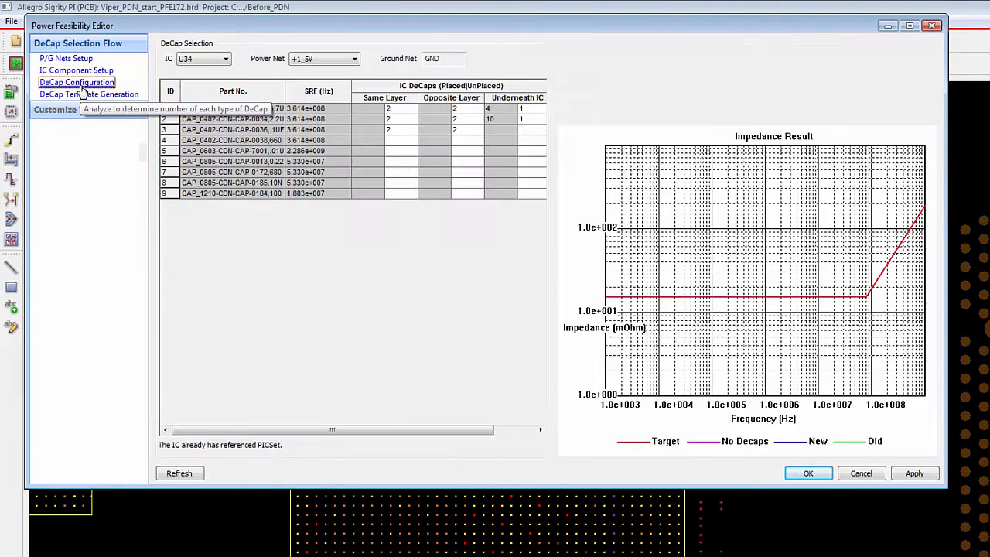
pyautogui.click(74, 84)
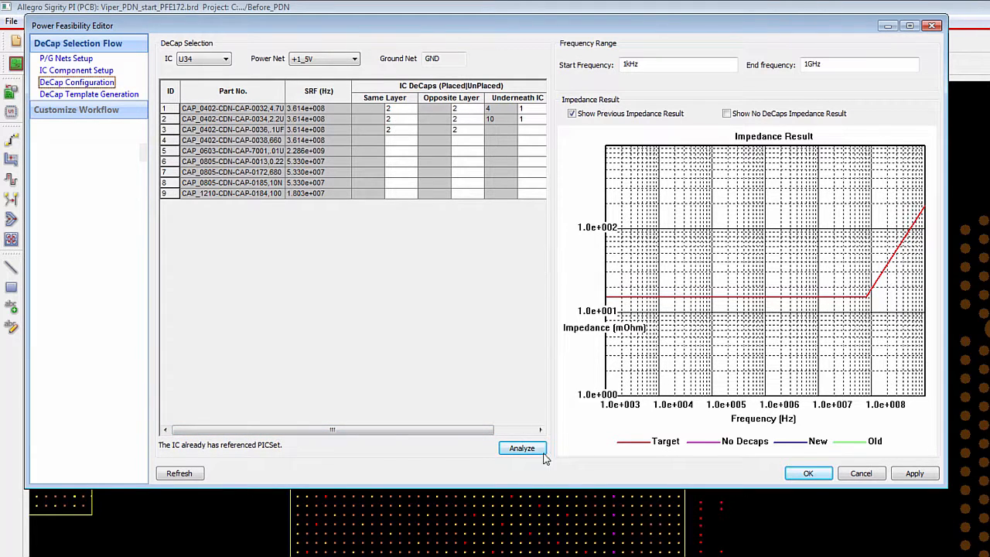
pyautogui.click(523, 449)
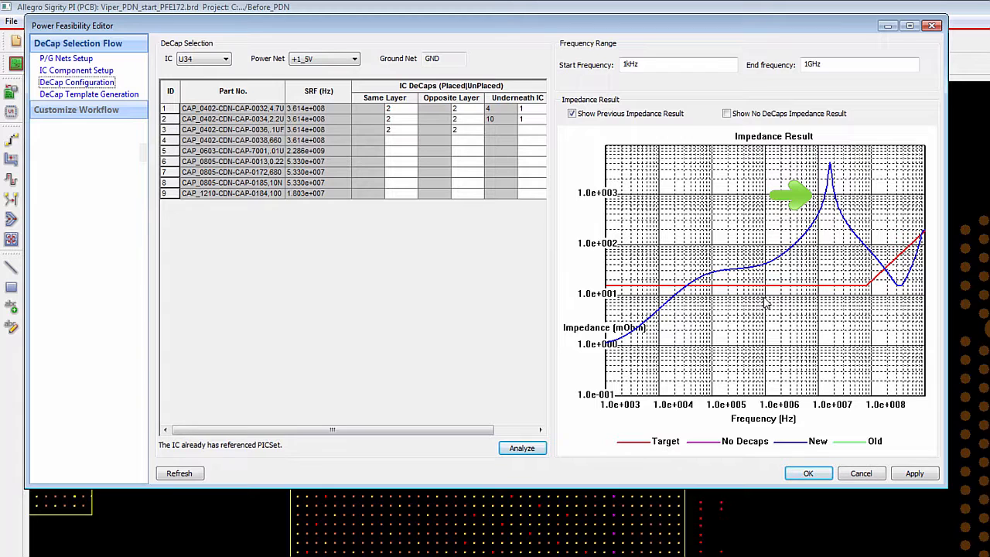
pyautogui.moveTo(91, 96)
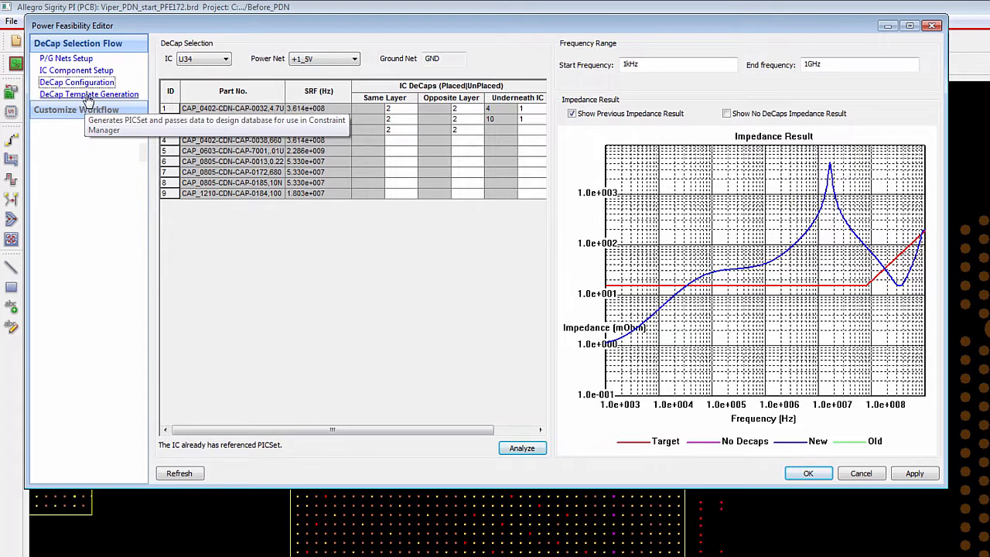
# Generate the U34 decap template and pass it to Constraint Manager with OK.
pyautogui.click(89, 95)
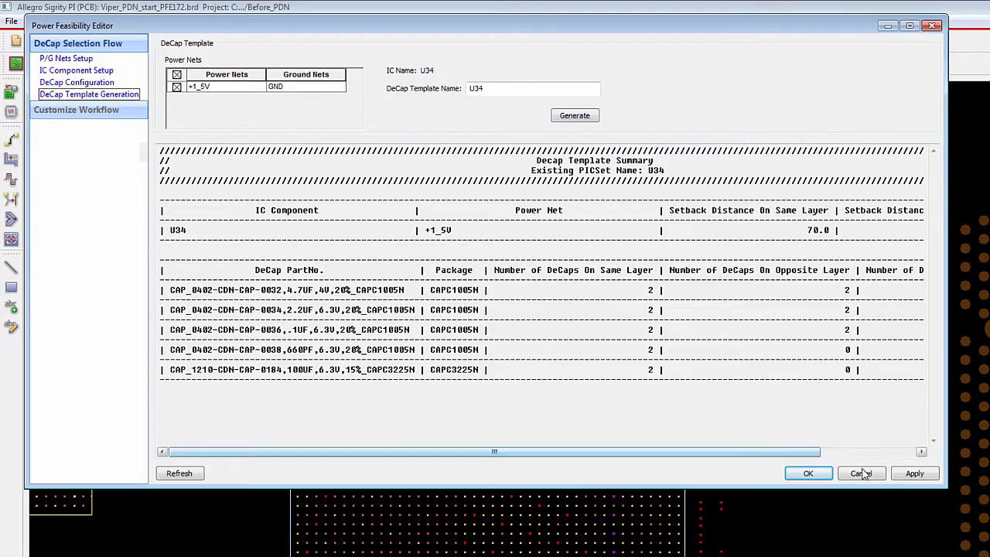
pyautogui.click(860, 473)
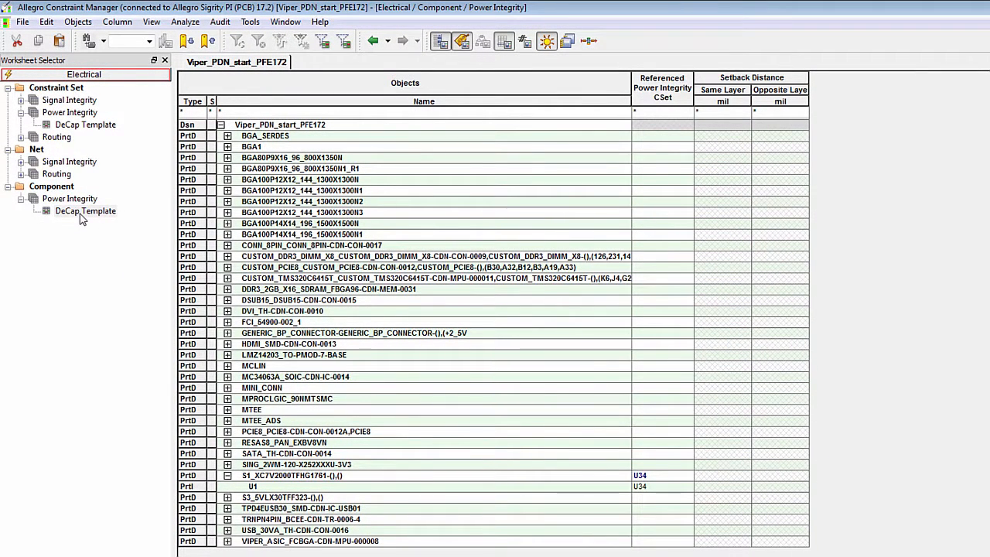
pyautogui.moveTo(59, 198)
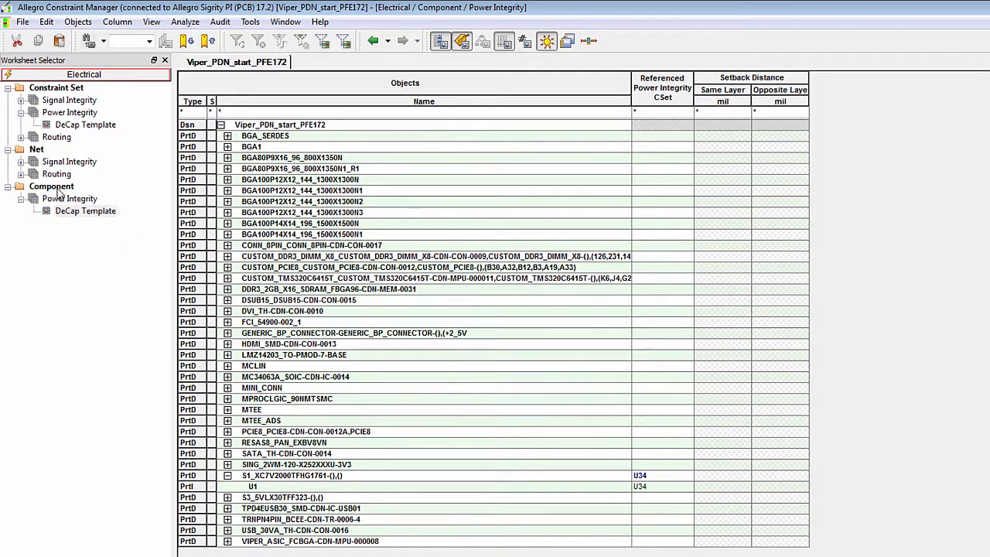
# Check U34's Power Integrity reference and show its DeCap Template constraint set.
pyautogui.click(86, 211)
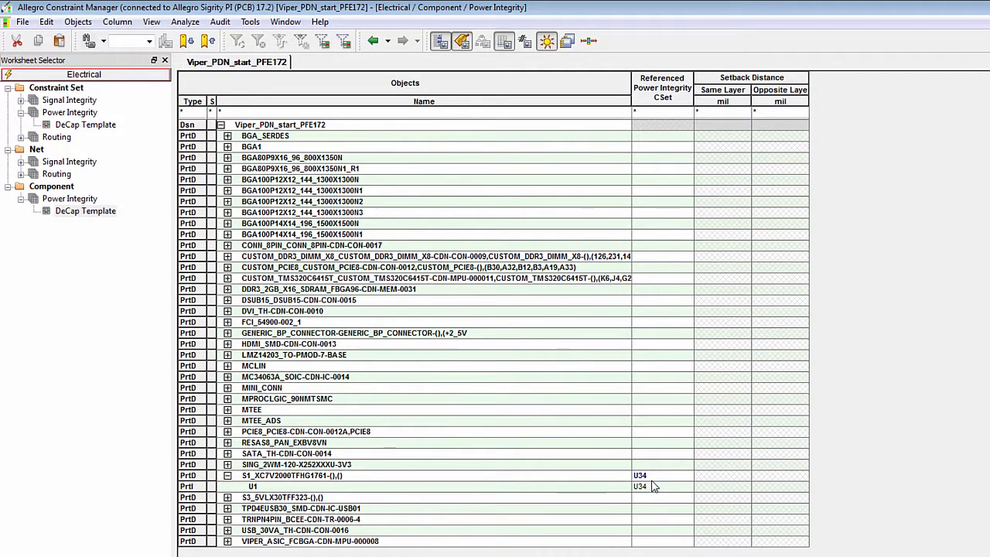
pyautogui.click(85, 124)
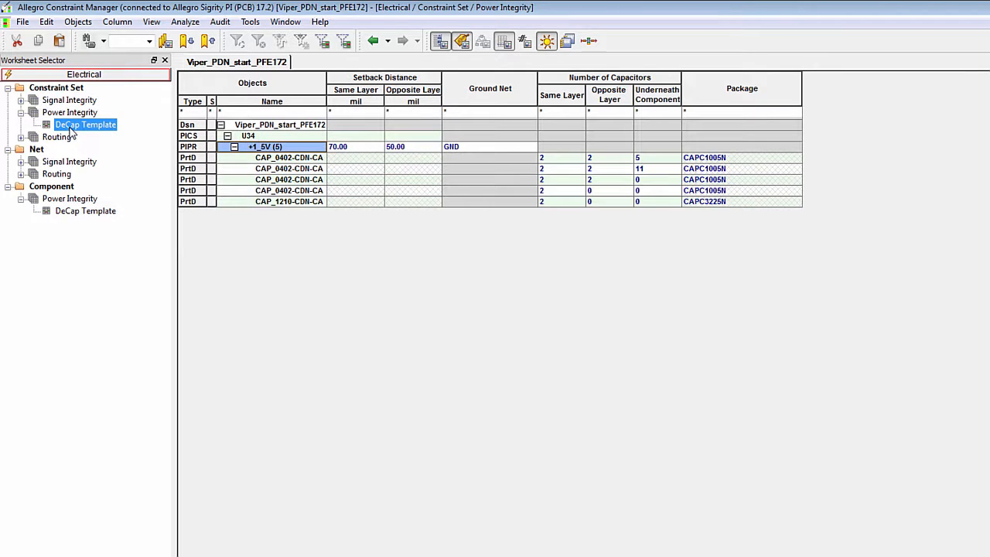
pyautogui.moveTo(257, 147)
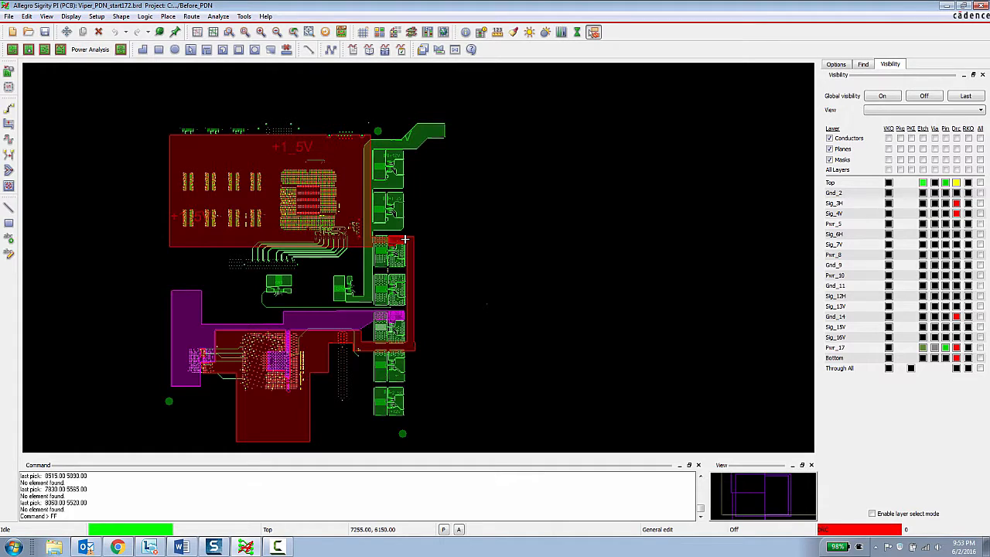
pyautogui.moveTo(420, 259)
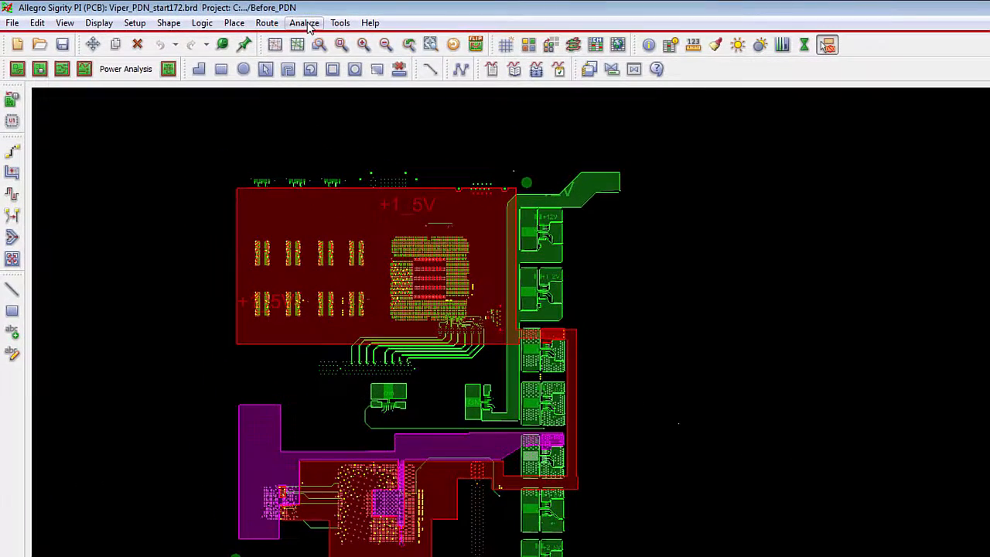
# Start DC interactive analysis from Analyze, answering the save-changes prompt, with Entire Design selected.
pyautogui.click(303, 23)
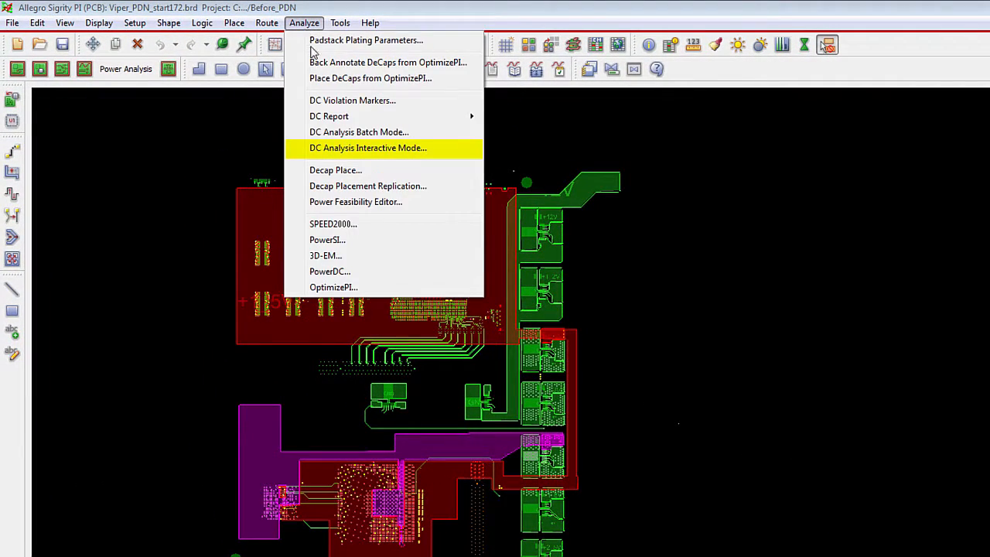
pyautogui.moveTo(361, 149)
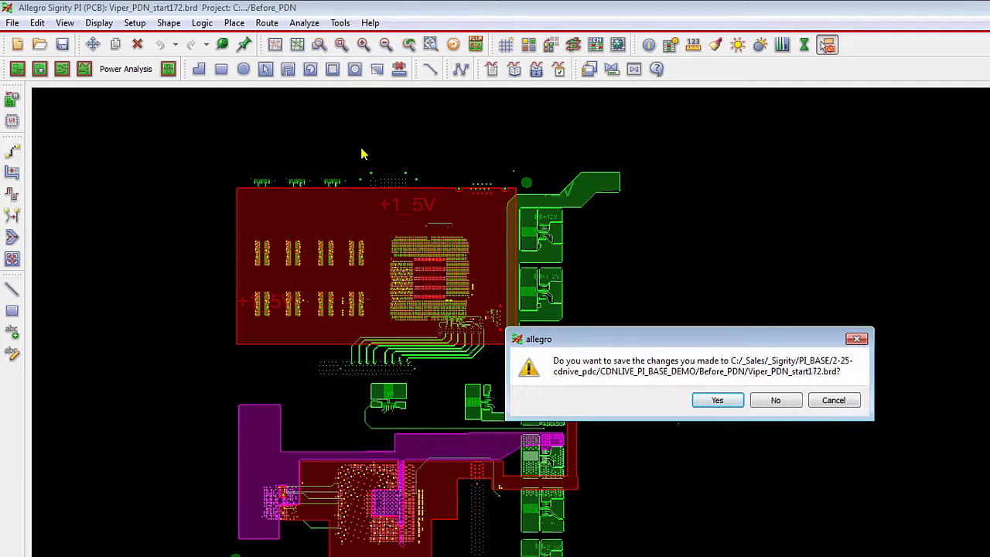
pyautogui.click(777, 399)
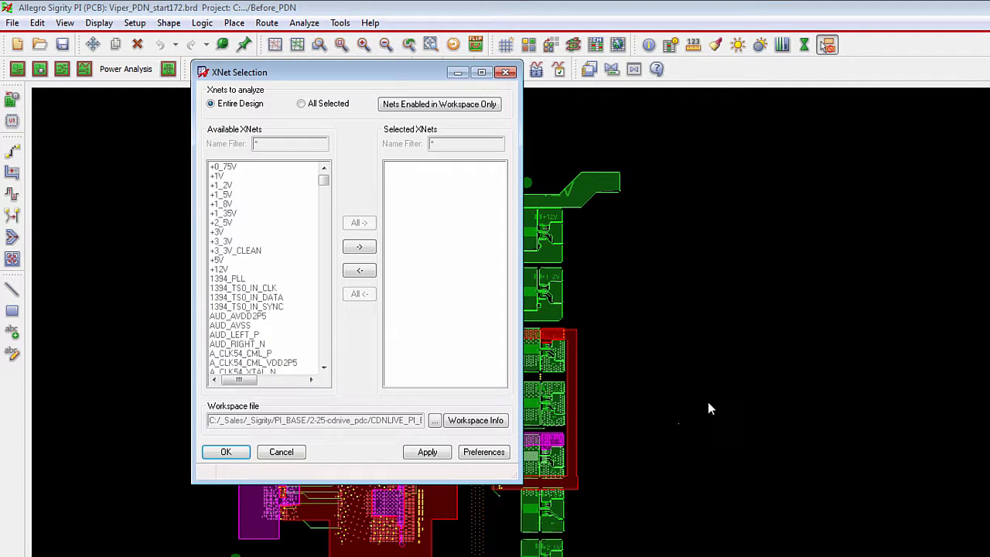
pyautogui.moveTo(475, 421)
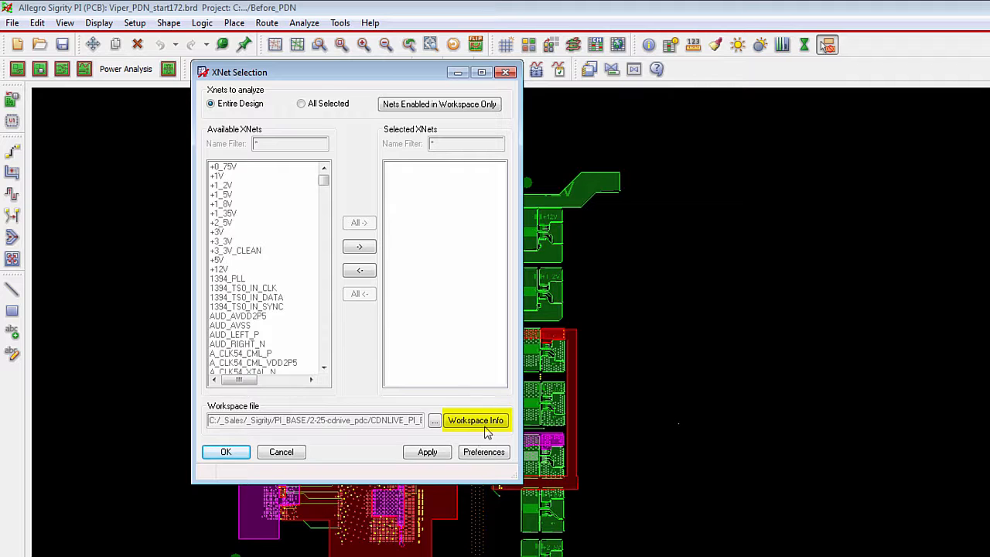
pyautogui.moveTo(473, 424)
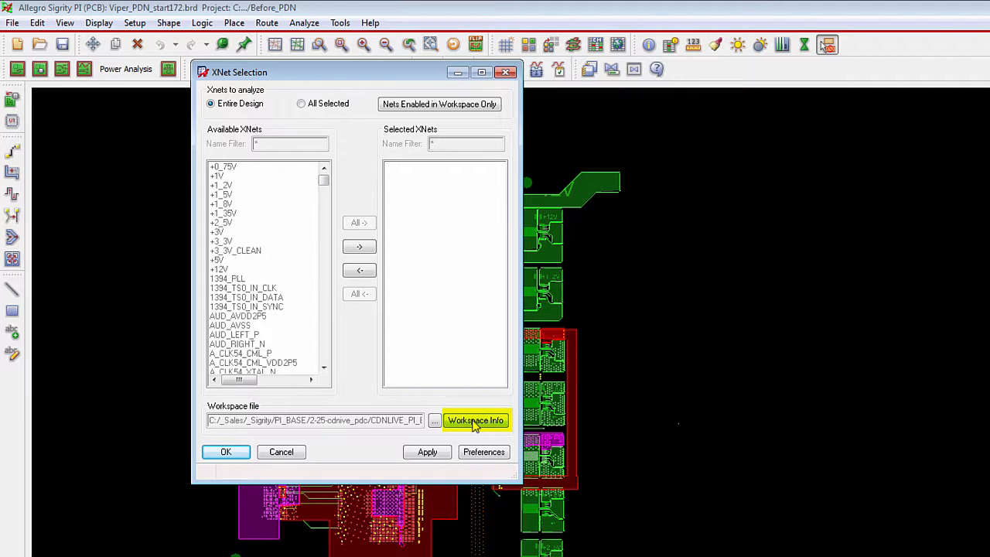
pyautogui.click(476, 421)
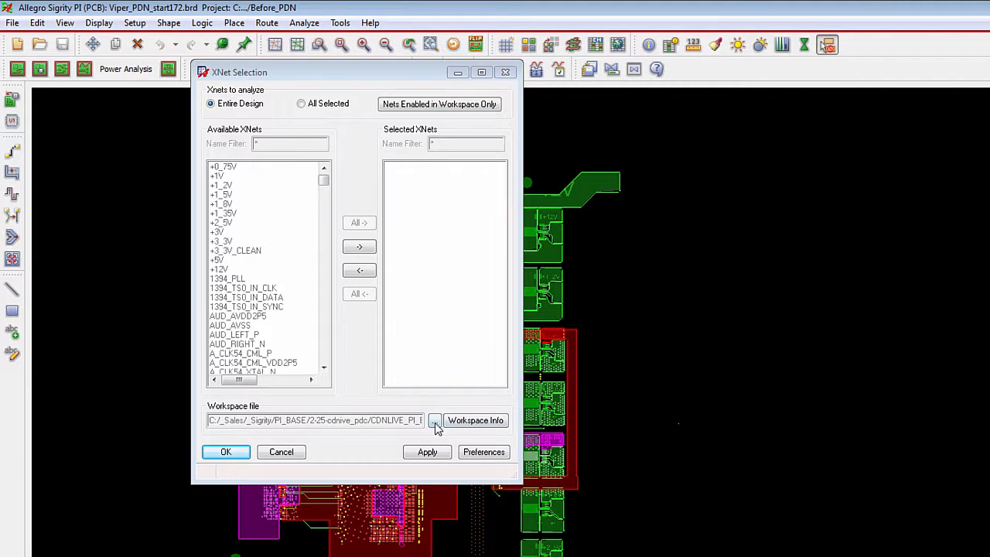
pyautogui.moveTo(460, 439)
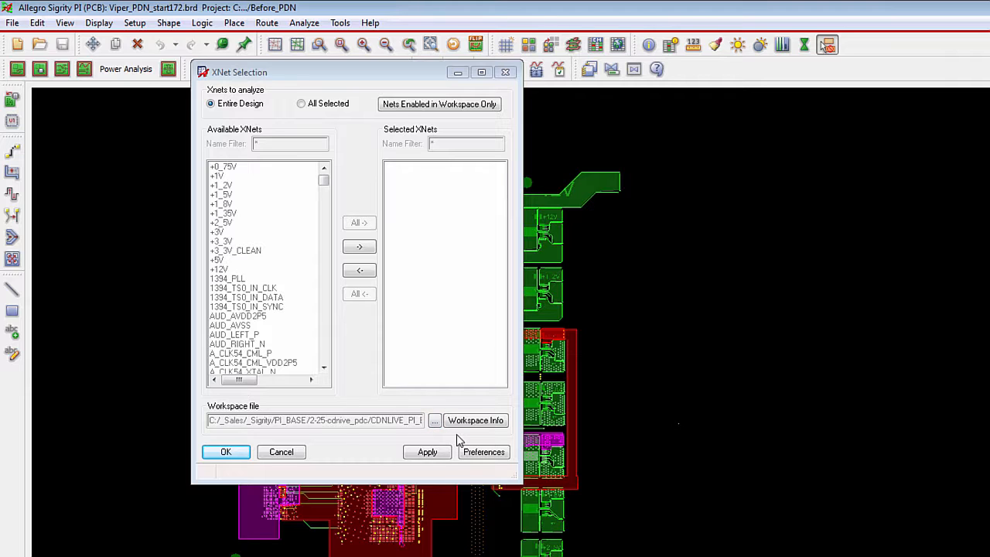
pyautogui.moveTo(286, 439)
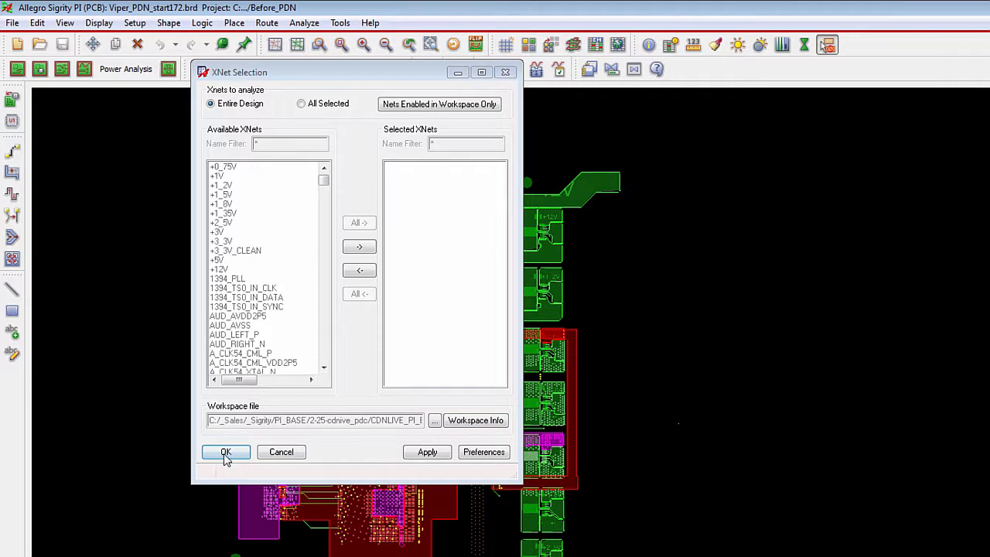
# Confirm the XNet selection so PowerDC launches with the translated board.
pyautogui.click(226, 452)
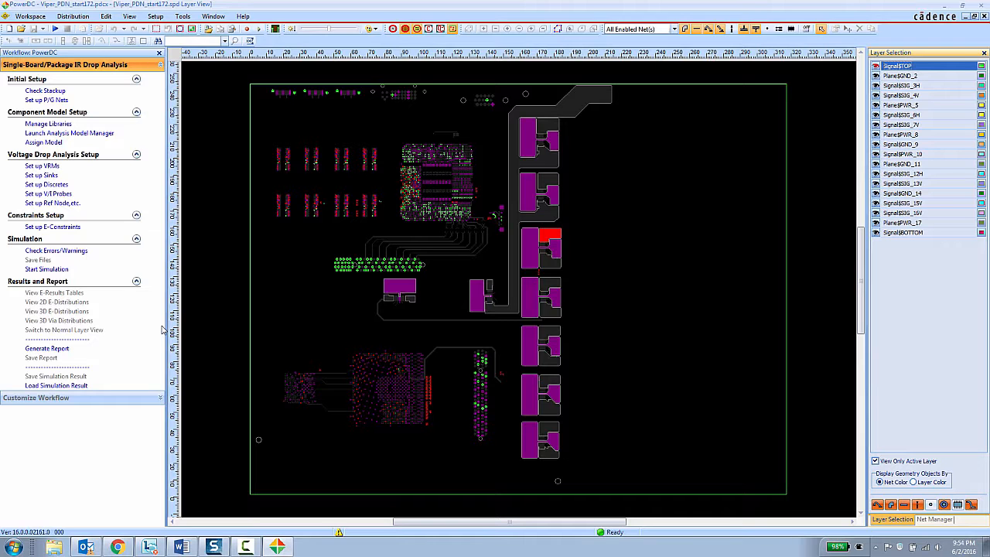
pyautogui.moveTo(263, 323)
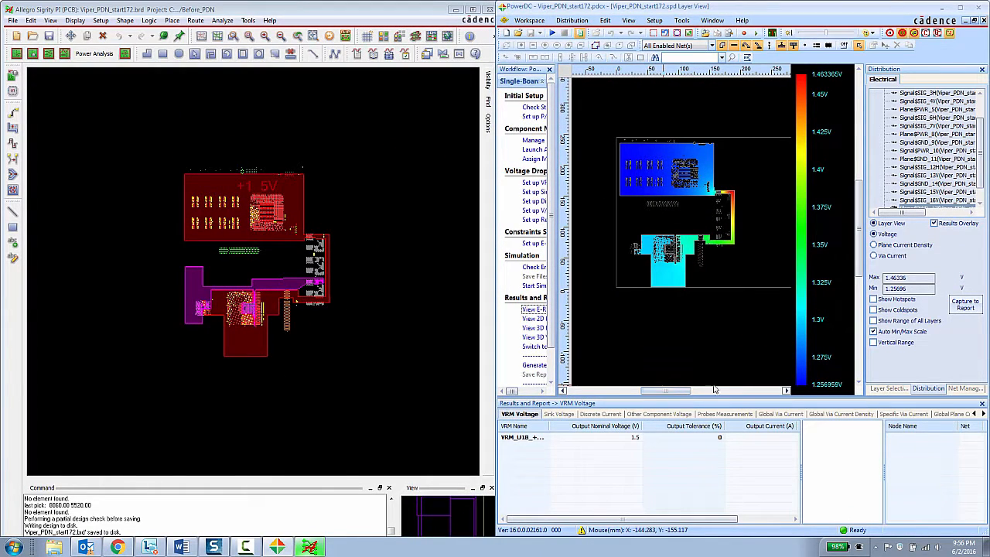
pyautogui.moveTo(344, 260)
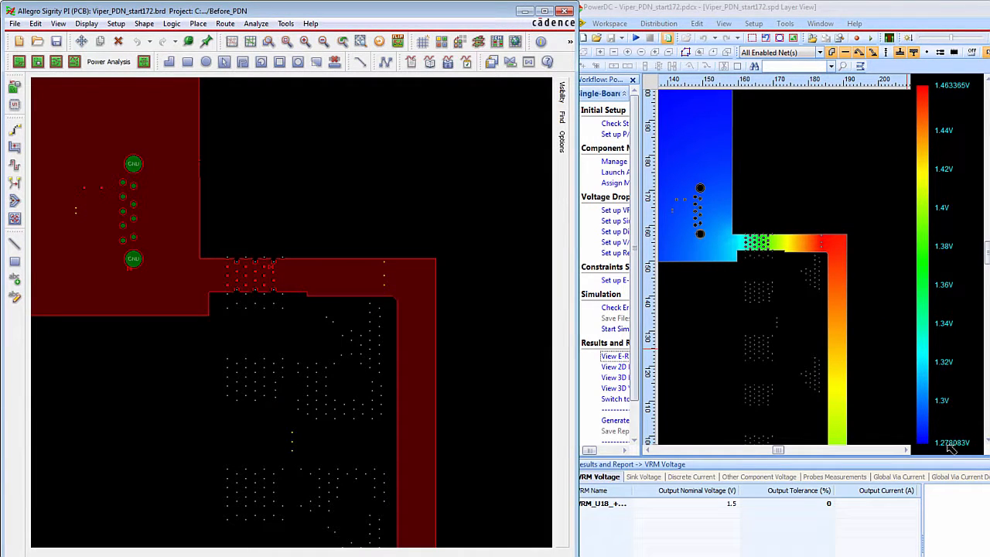
pyautogui.moveTo(854, 169)
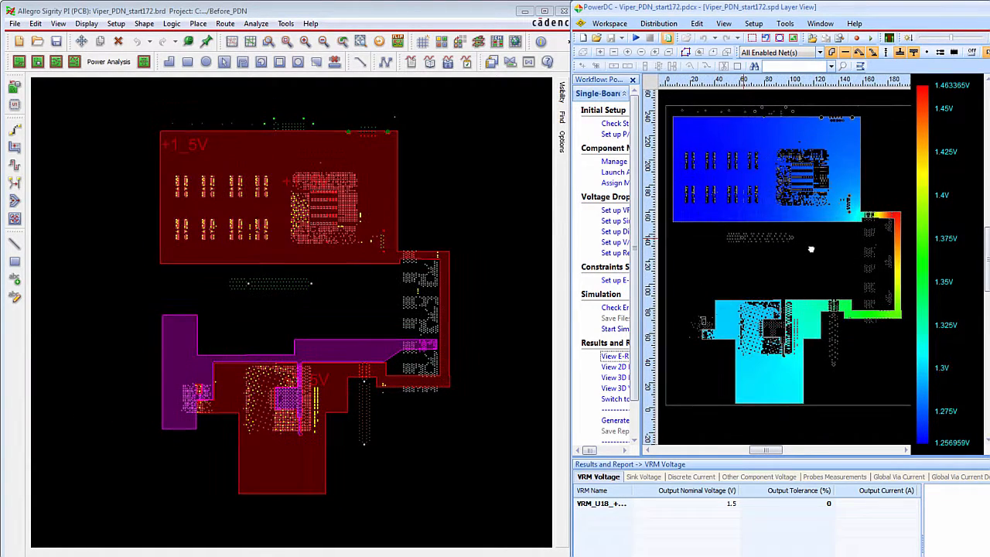
pyautogui.moveTo(697, 148)
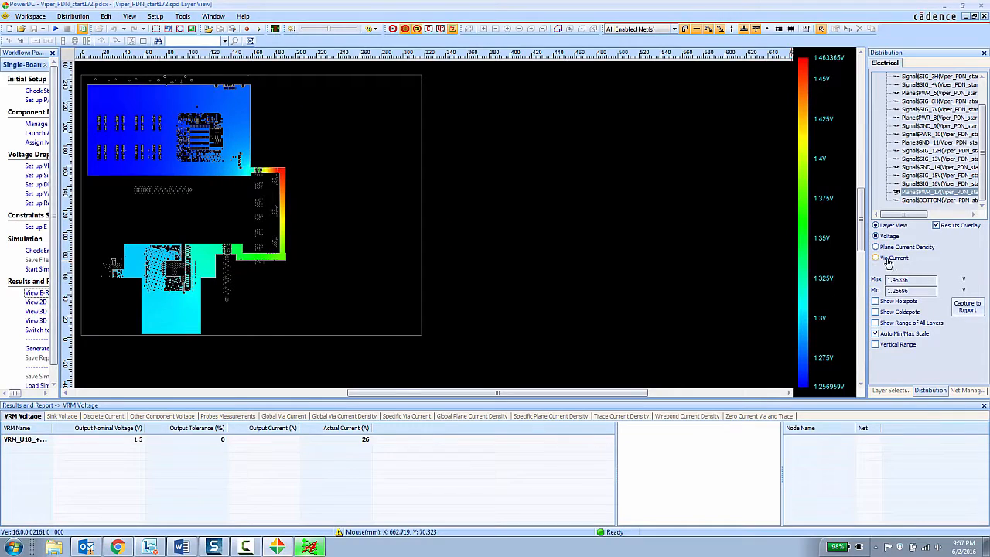
# Switch the distribution view to plane current density and then to via current.
pyautogui.click(876, 247)
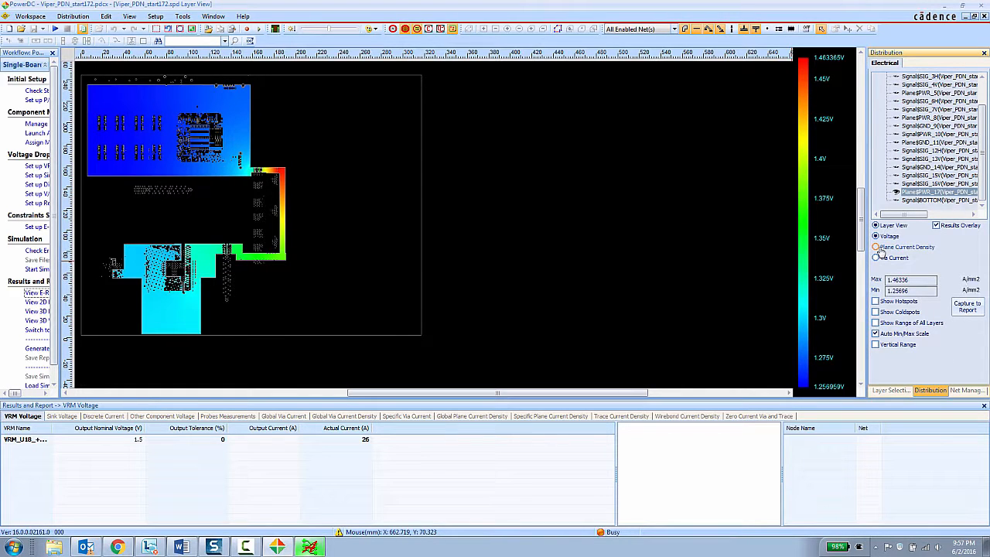
pyautogui.click(875, 247)
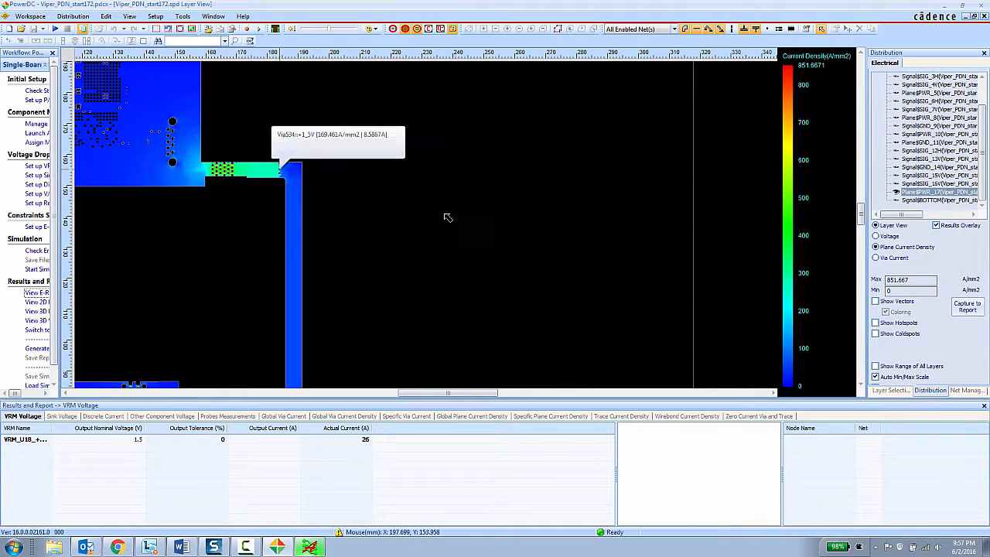
pyautogui.click(876, 257)
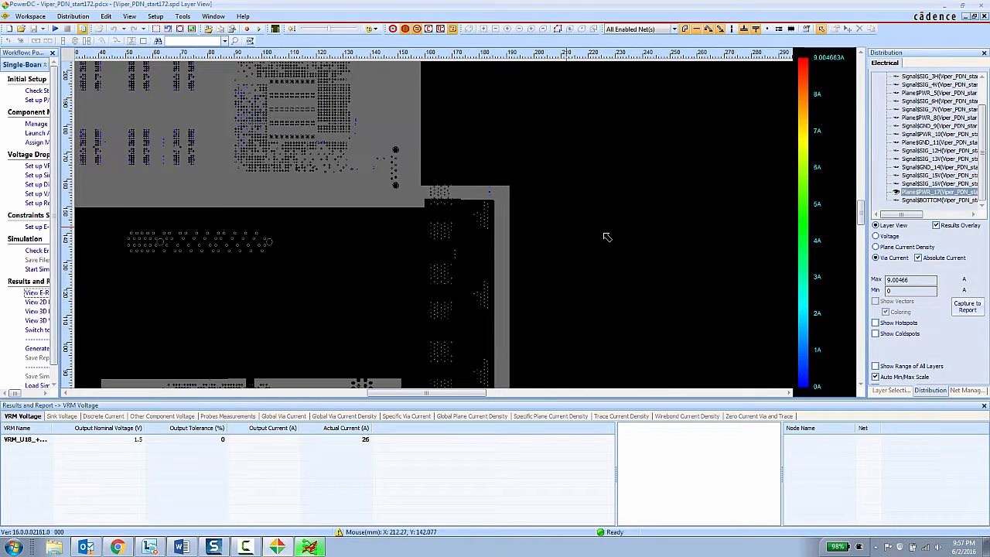
pyautogui.moveTo(710, 357)
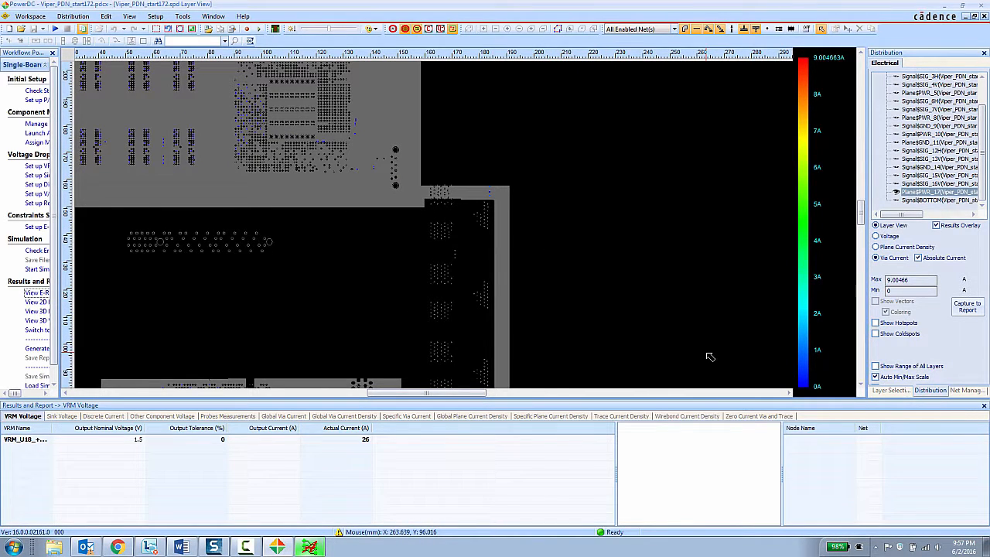
pyautogui.moveTo(823, 384)
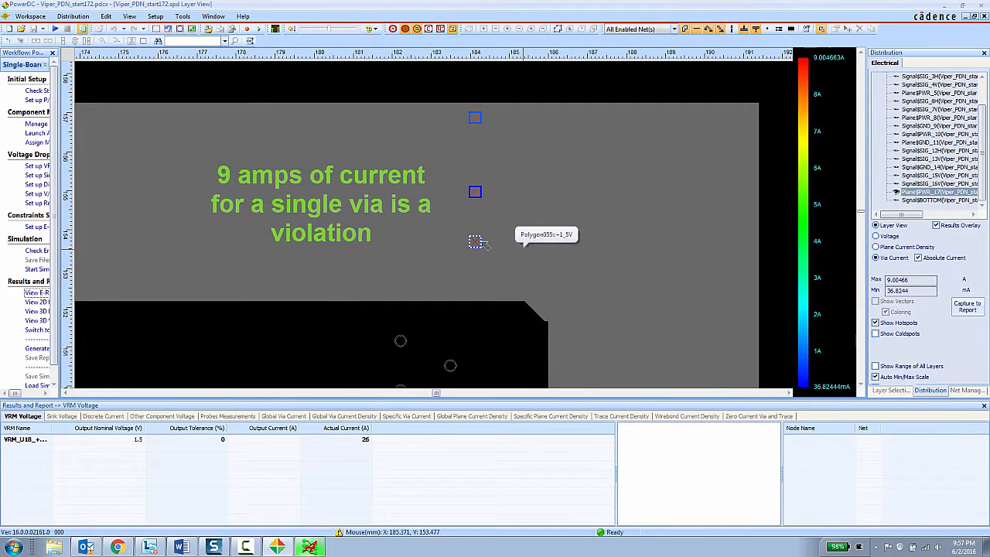
pyautogui.moveTo(473, 240)
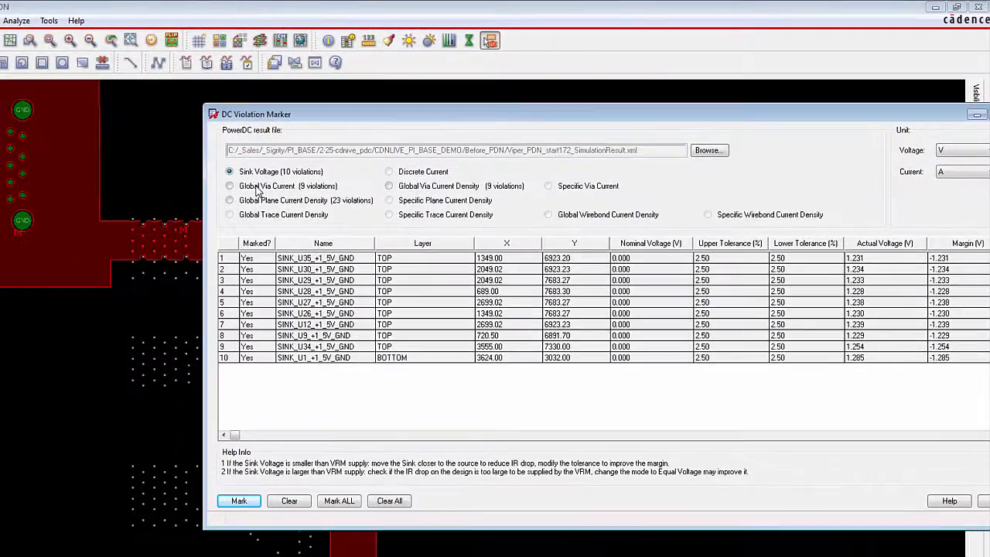
# List the global via current violations on +1_5V and locate a violating via on the board.
pyautogui.click(229, 186)
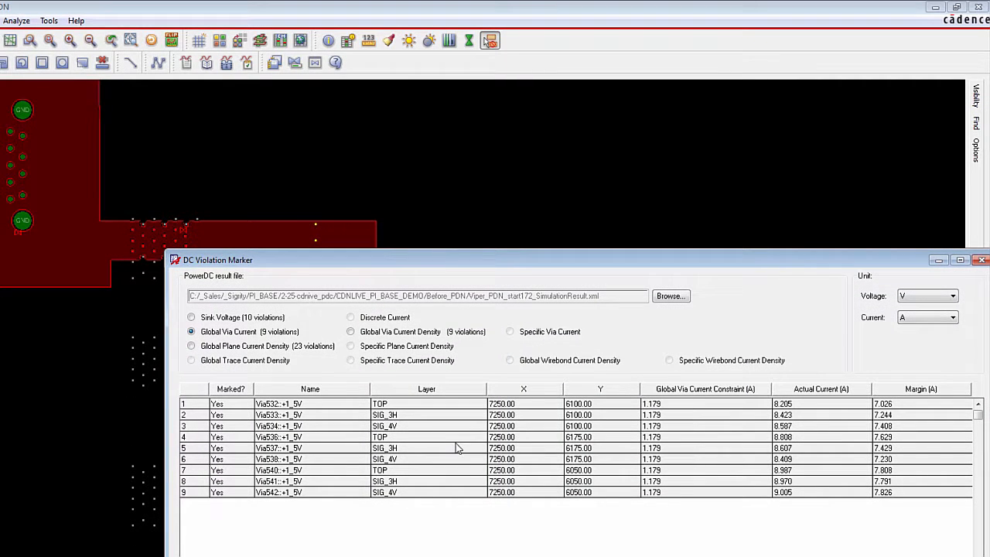
pyautogui.moveTo(355, 440)
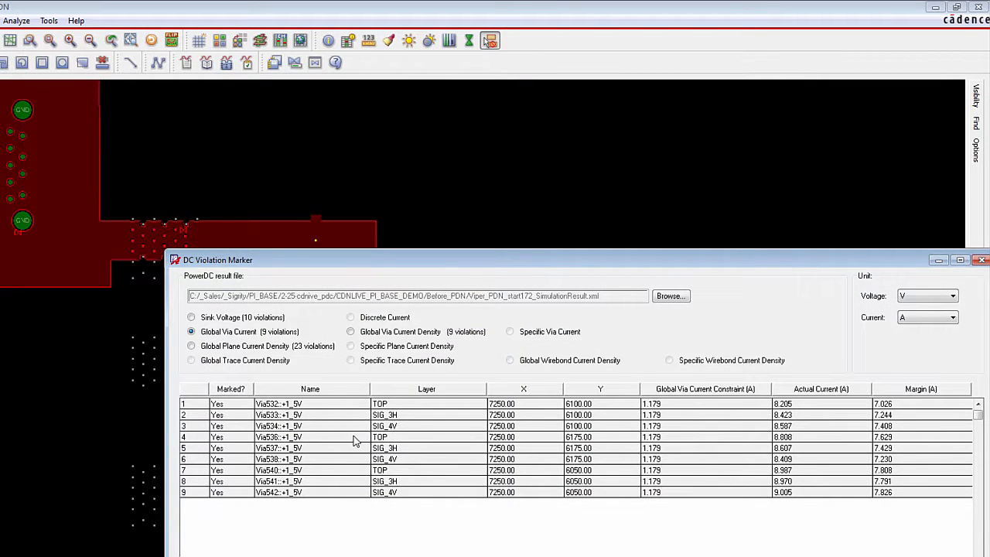
pyautogui.moveTo(208, 443)
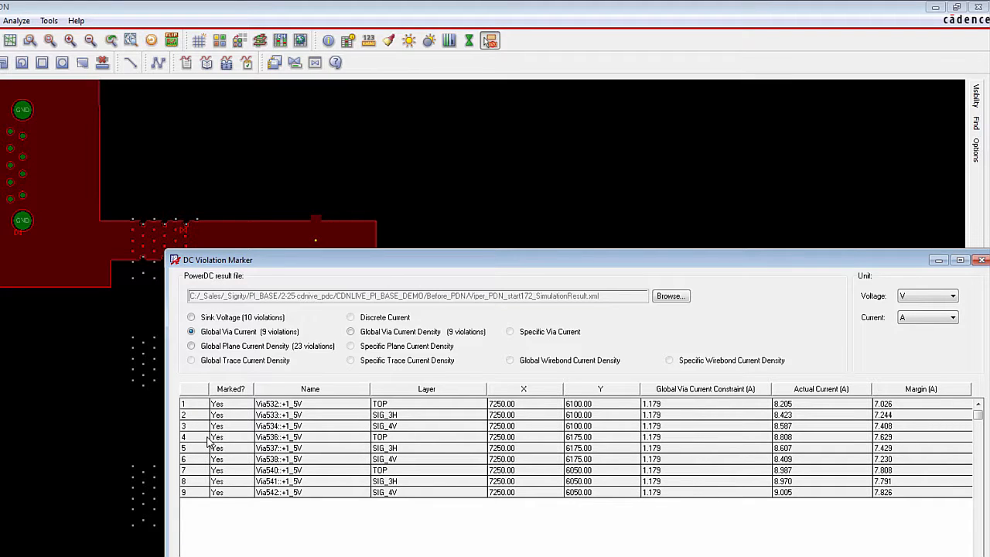
pyautogui.click(279, 449)
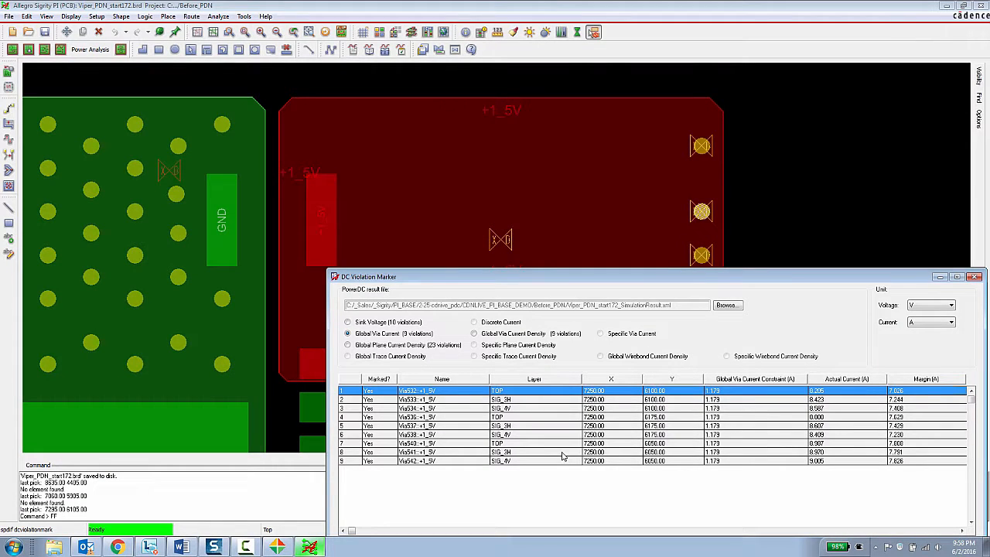
pyautogui.moveTo(693, 203)
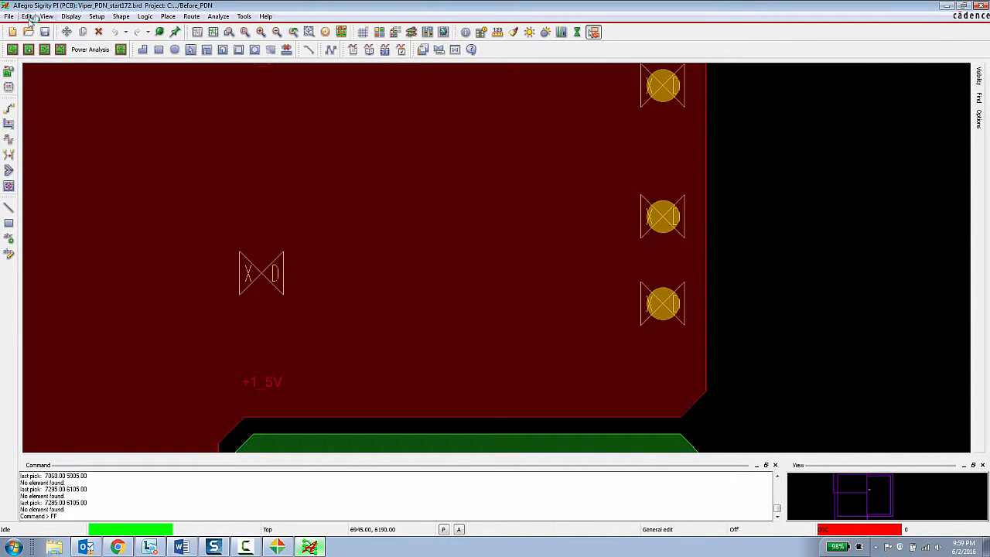
# Copy a via as two 5x5 rectangular arrays onto the +1_5V shape and finish with Done.
pyautogui.click(27, 16)
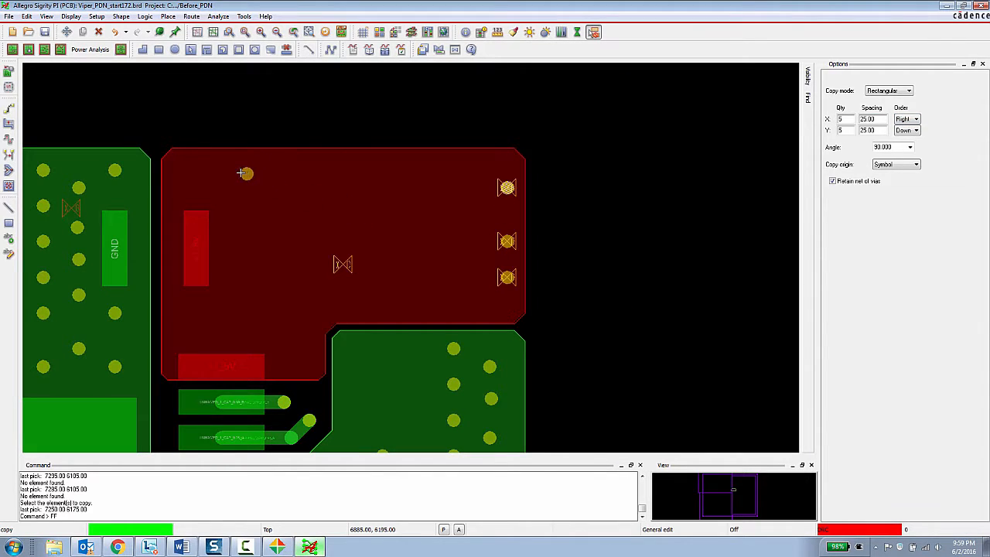
pyautogui.click(238, 170)
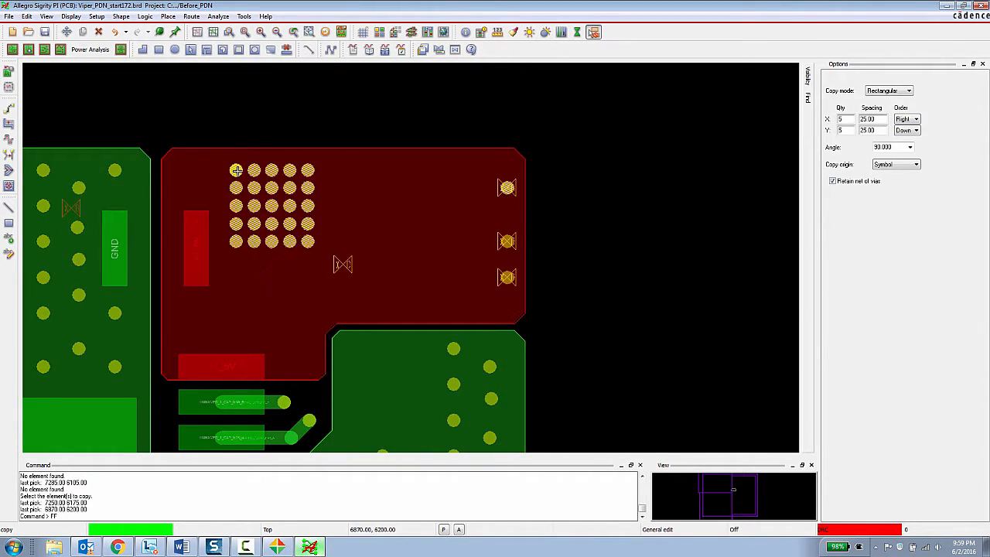
pyautogui.click(238, 169)
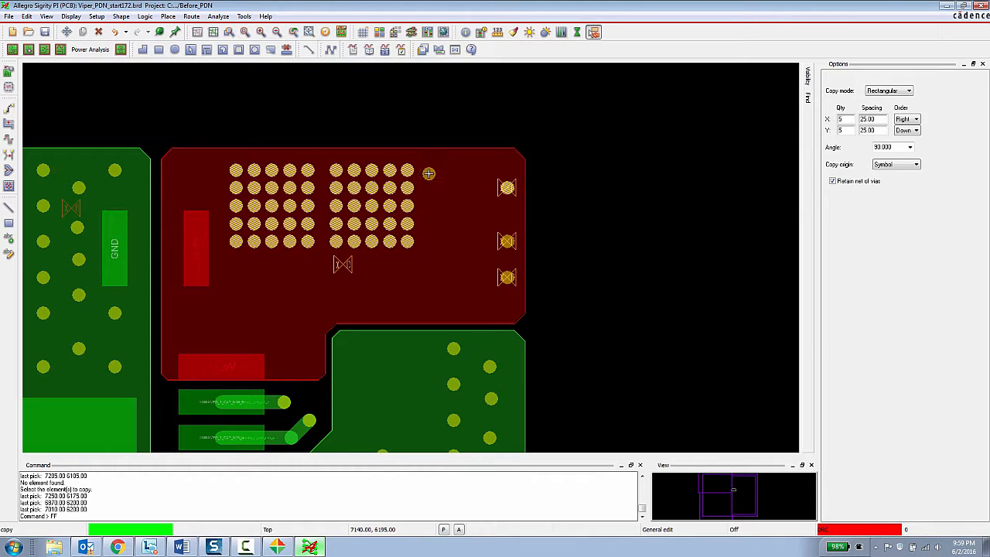
pyautogui.rightClick(653, 189)
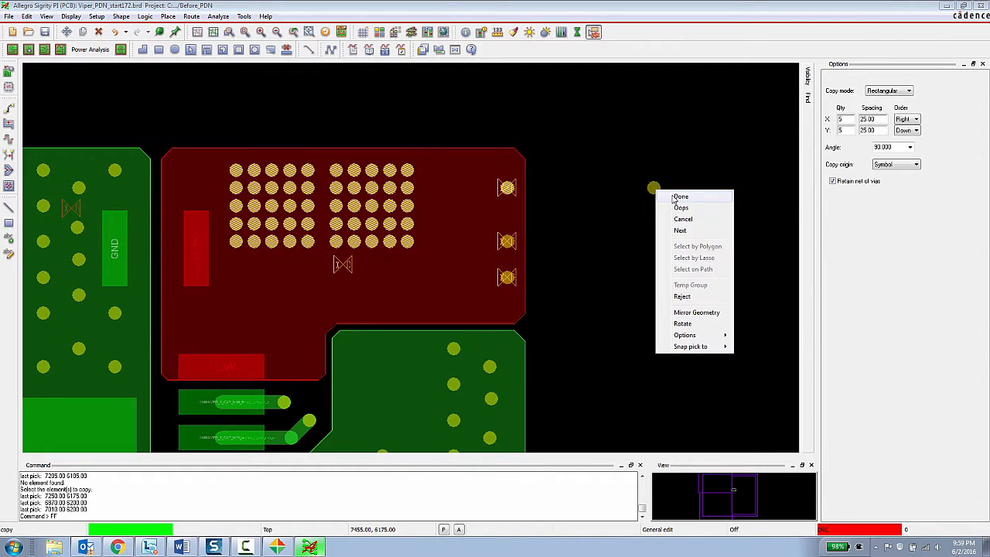
pyautogui.click(680, 195)
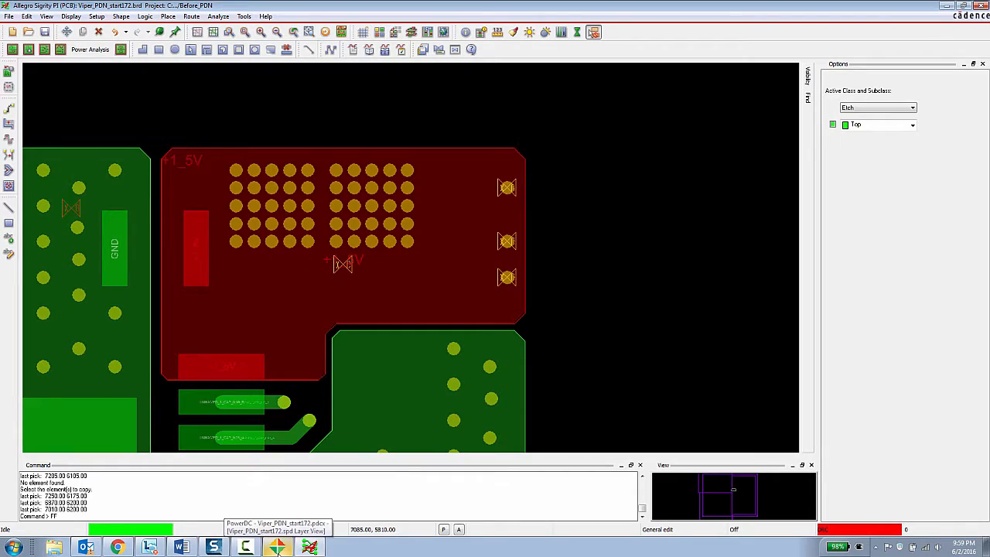
# Back in PowerDC, show the Net Manager list and bring up actions for the +1_5V net.
pyautogui.click(275, 548)
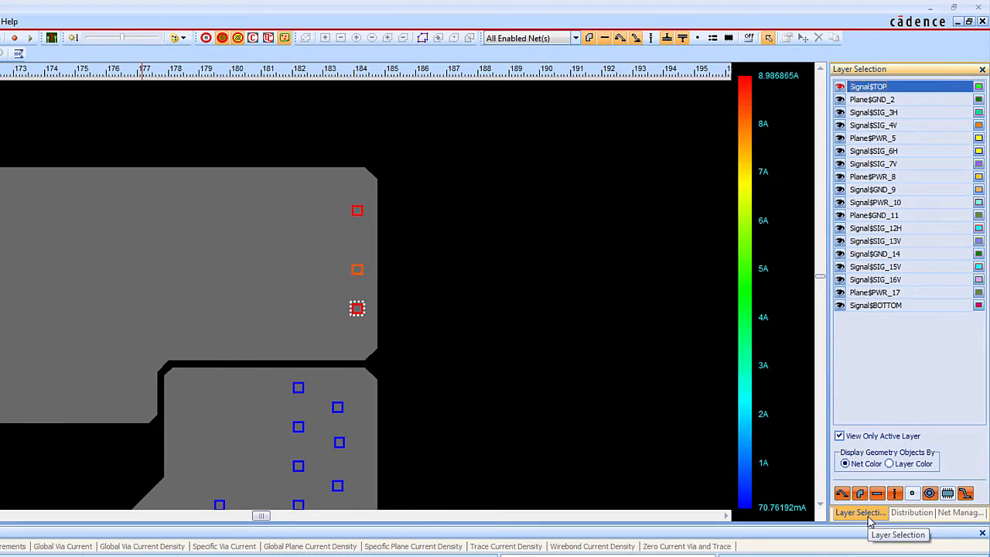
pyautogui.click(951, 513)
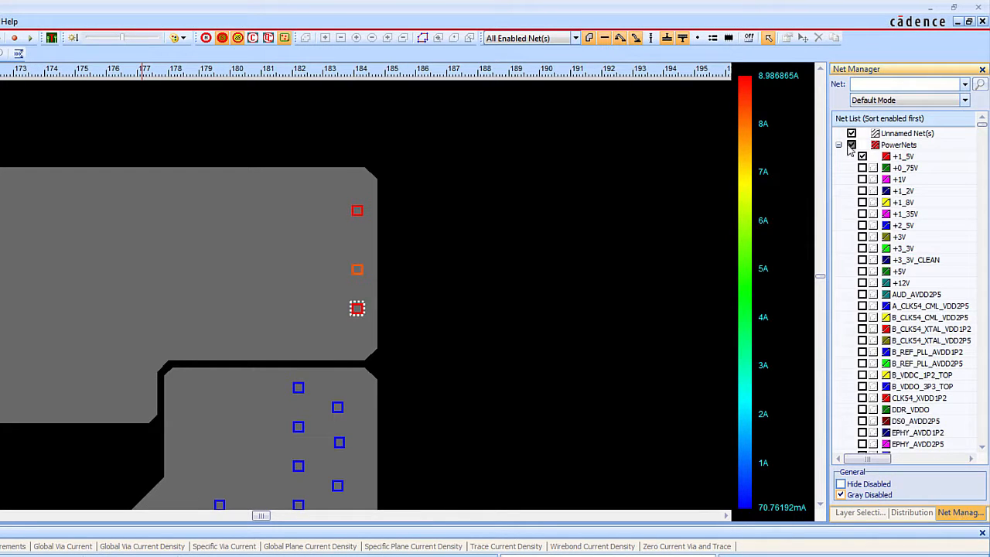
pyautogui.rightClick(898, 145)
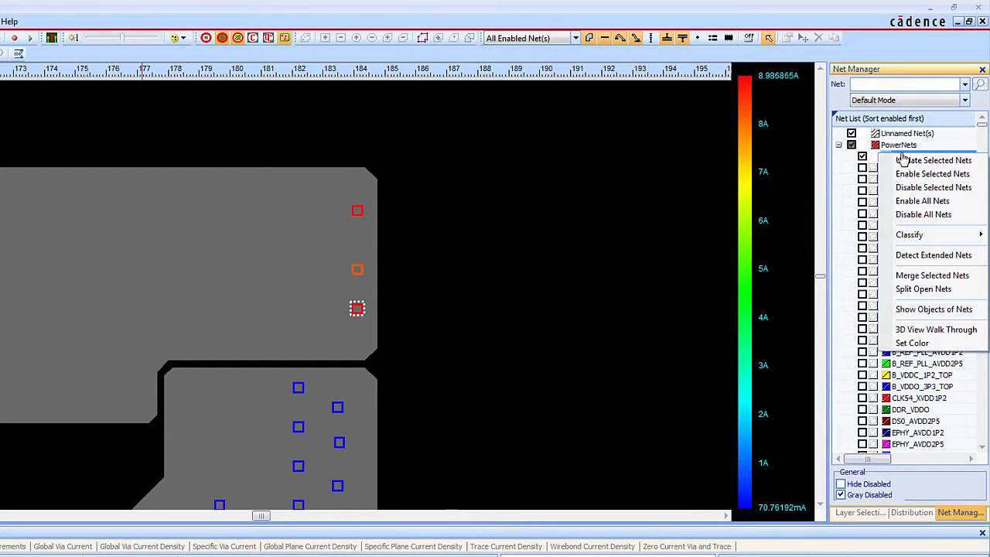
pyautogui.moveTo(913, 167)
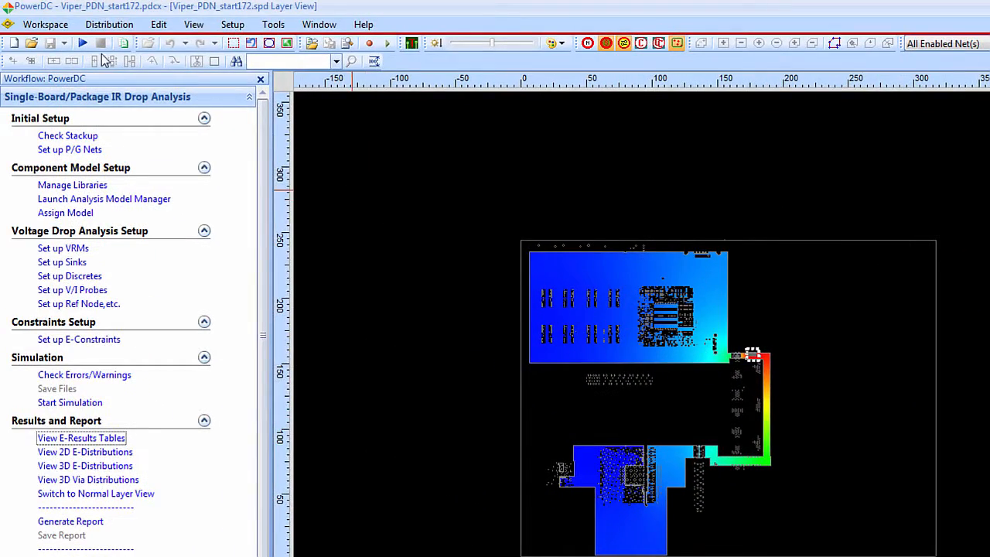
pyautogui.moveTo(80, 43)
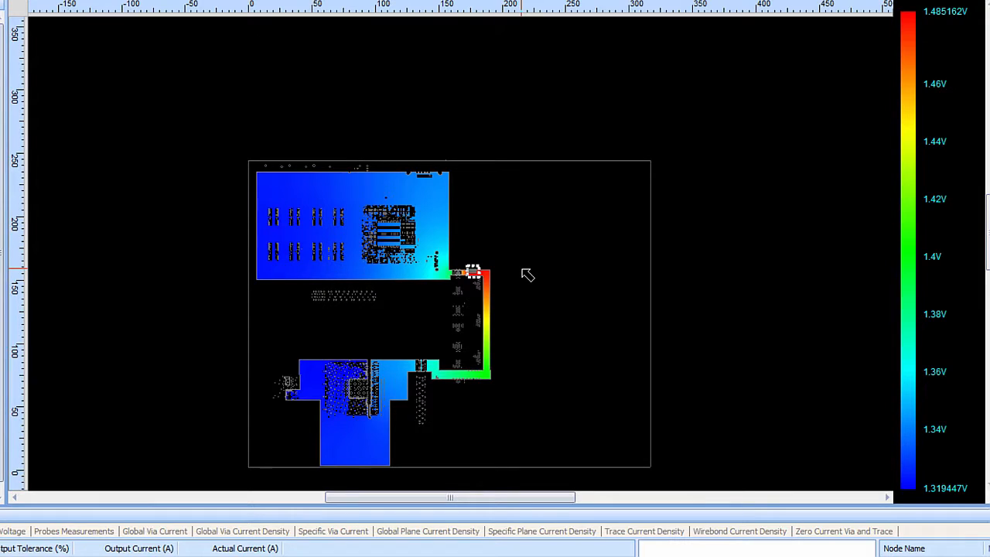
pyautogui.moveTo(563, 384)
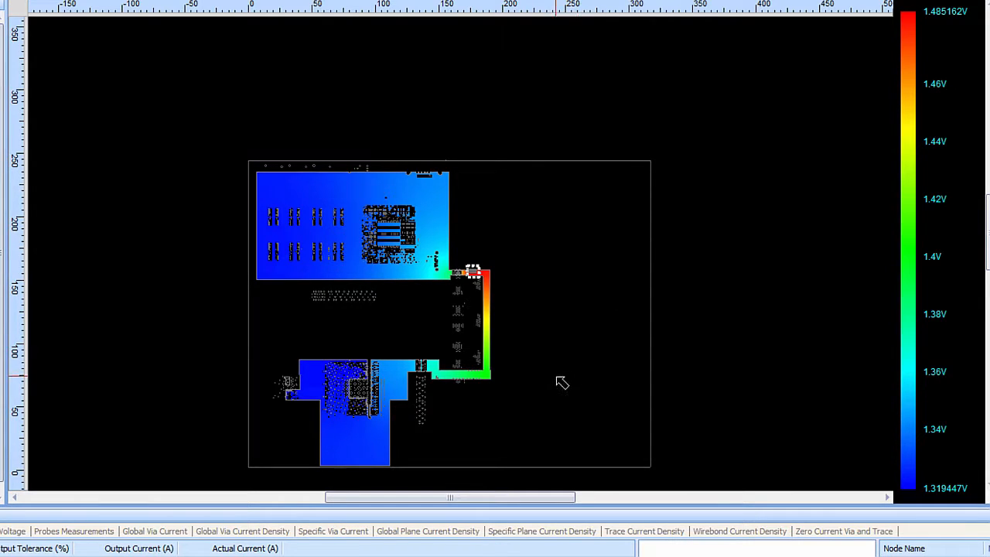
pyautogui.moveTo(434, 262)
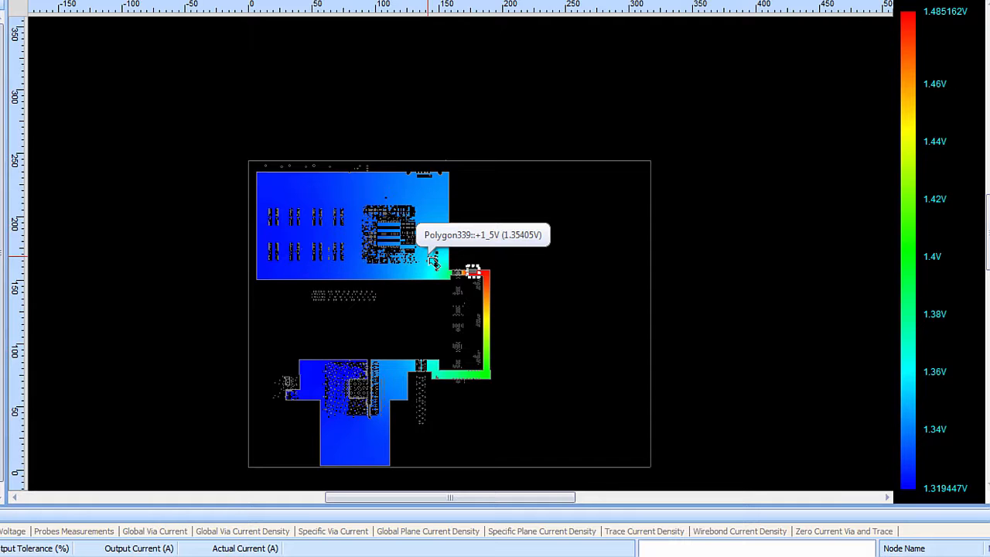
pyautogui.moveTo(314, 238)
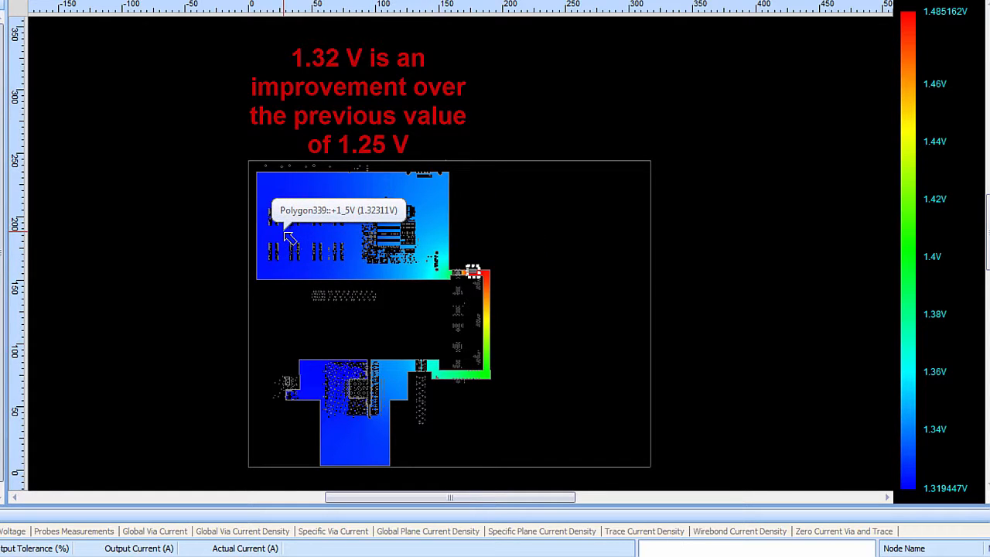
pyautogui.moveTo(333, 303)
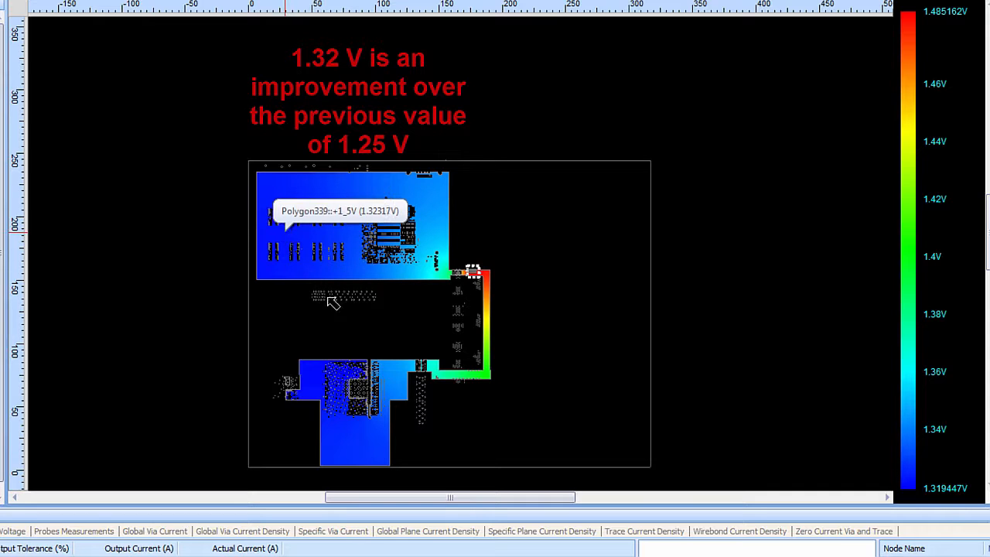
pyautogui.moveTo(327, 378)
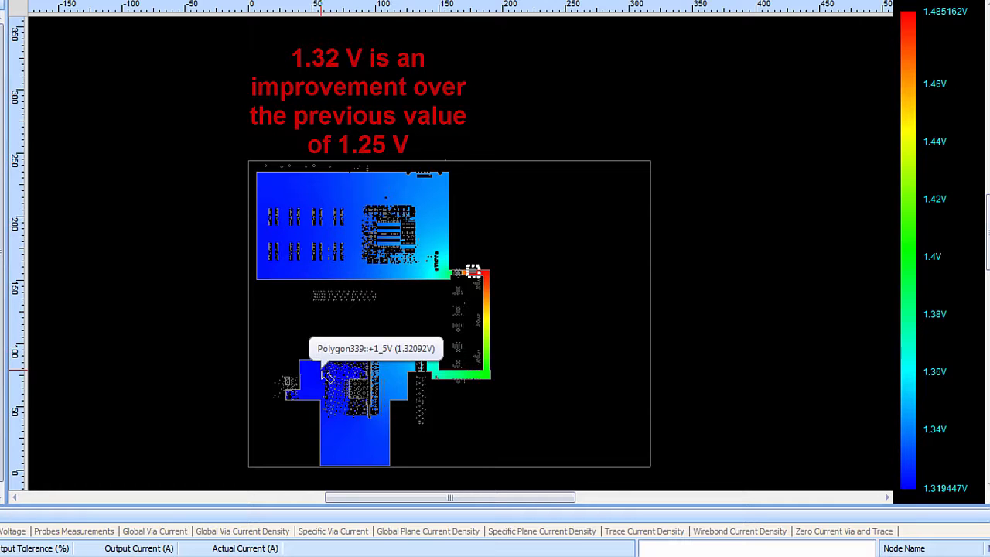
pyautogui.moveTo(944, 359)
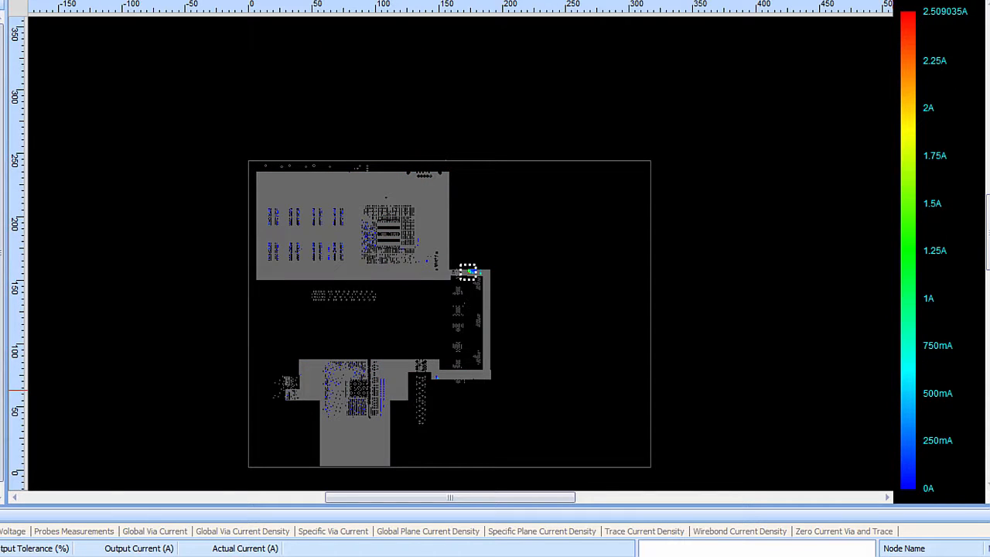
pyautogui.moveTo(932, 401)
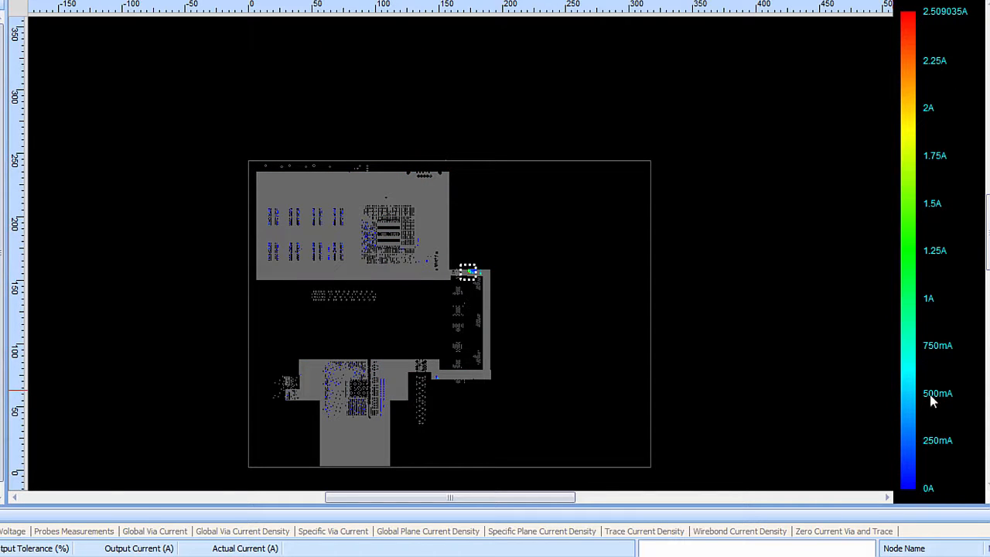
pyautogui.moveTo(925, 501)
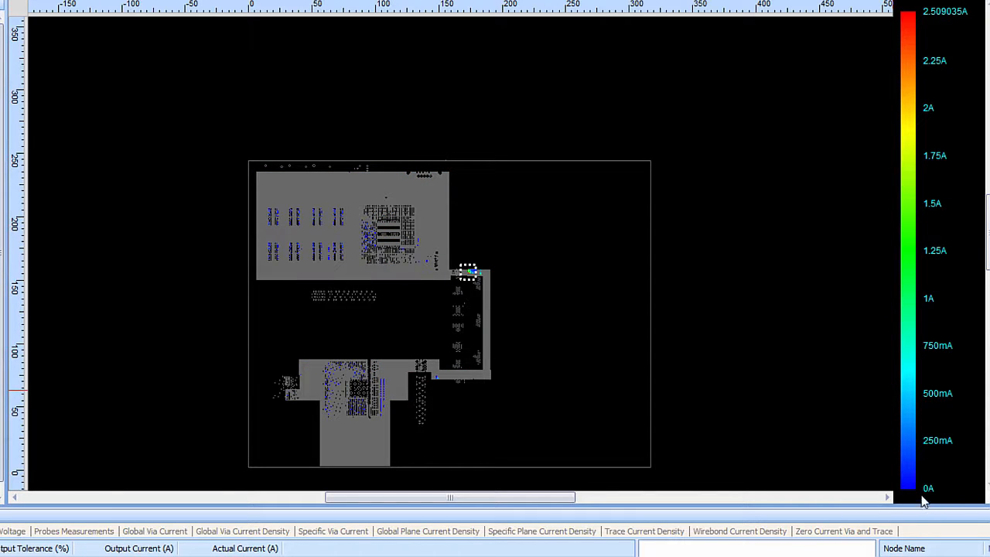
pyautogui.moveTo(928, 26)
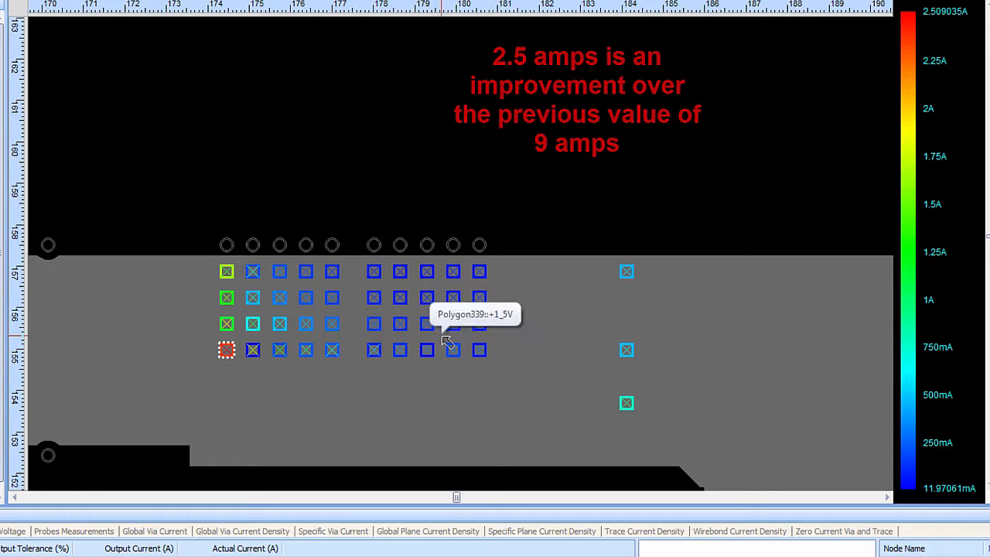
# Zoom into the +1_5V via array to confirm via currents now peak near 2.5 A.
pyautogui.scroll(-3)
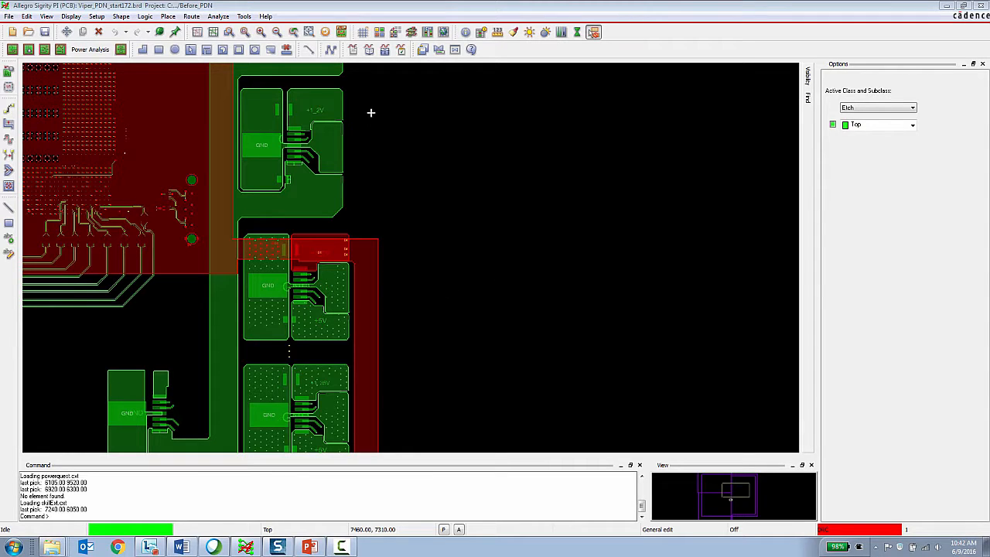
pyautogui.moveTo(374, 119)
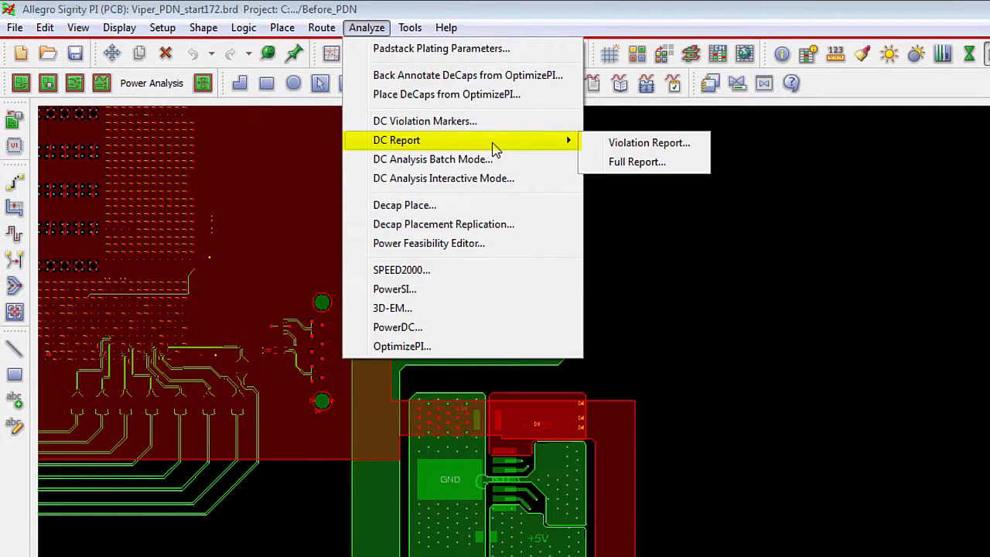
pyautogui.moveTo(642, 147)
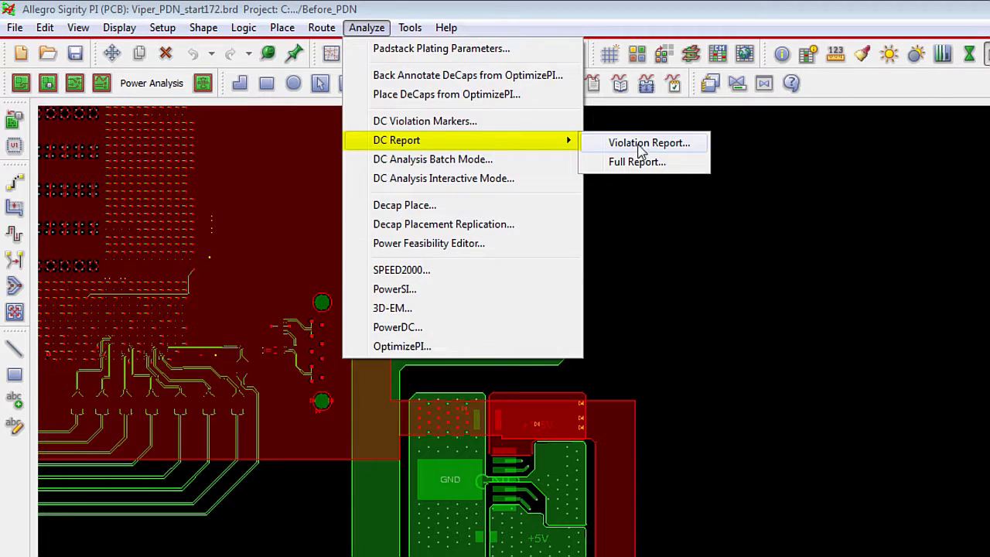
pyautogui.moveTo(656, 147)
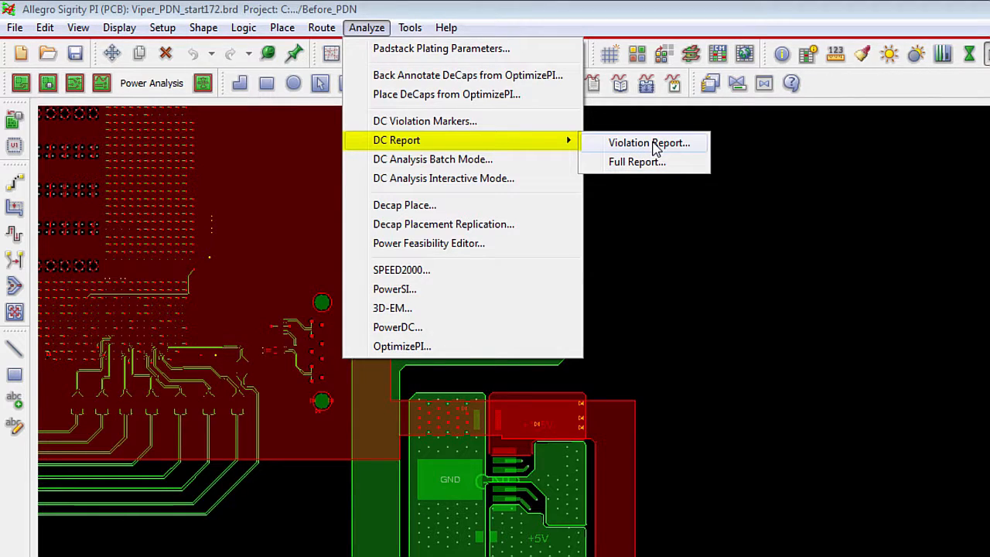
# Generate the PowerDC HTML Violation Report via Analyze > DC Report.
pyautogui.click(637, 163)
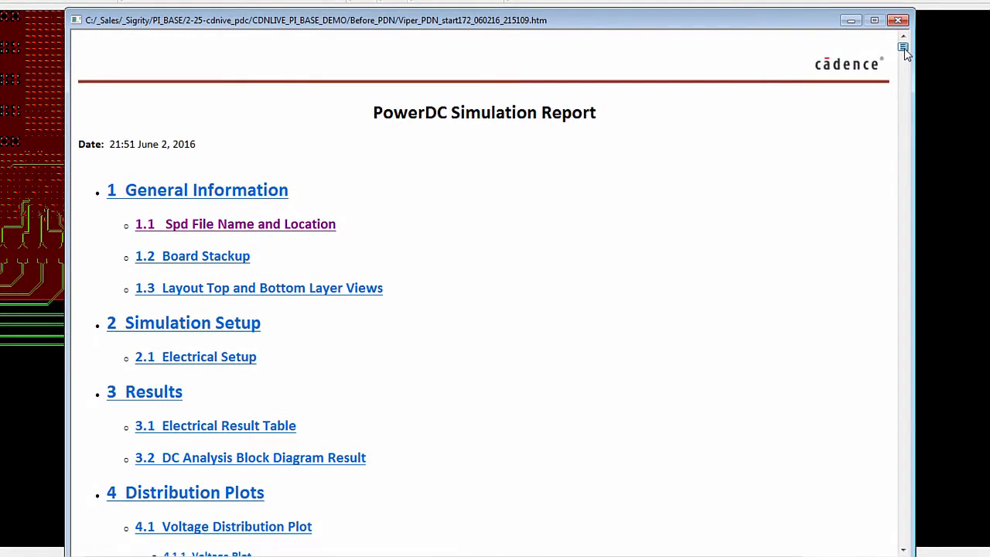
# Review the report's stackup, failing sink voltages, voltage/current distribution plots and +1_5V via violation table.
pyautogui.click(236, 223)
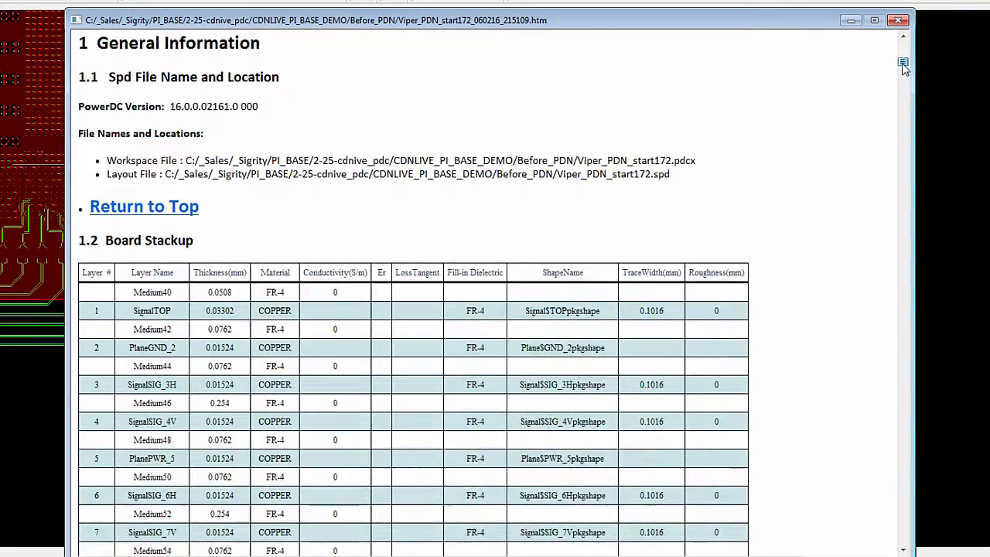
pyautogui.scroll(-3)
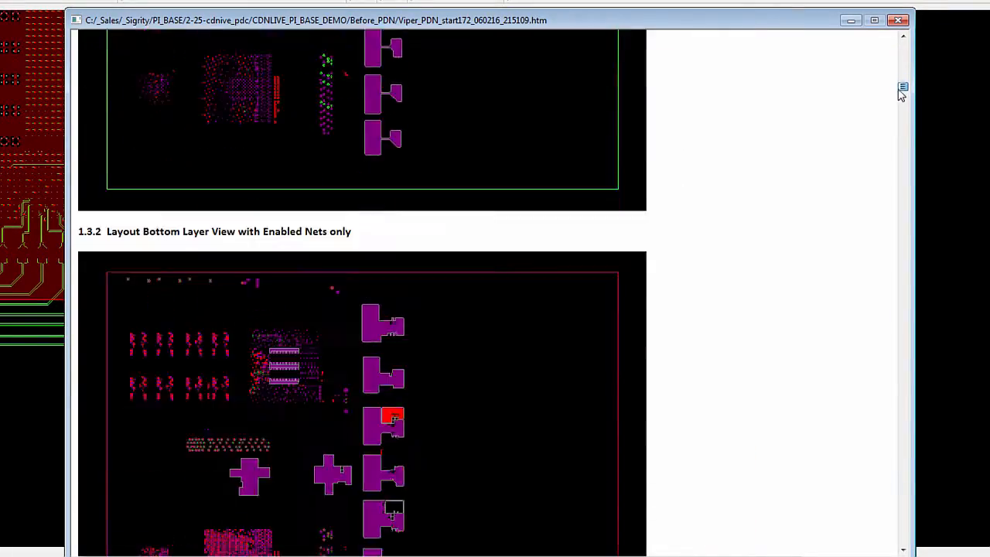
pyautogui.scroll(-3)
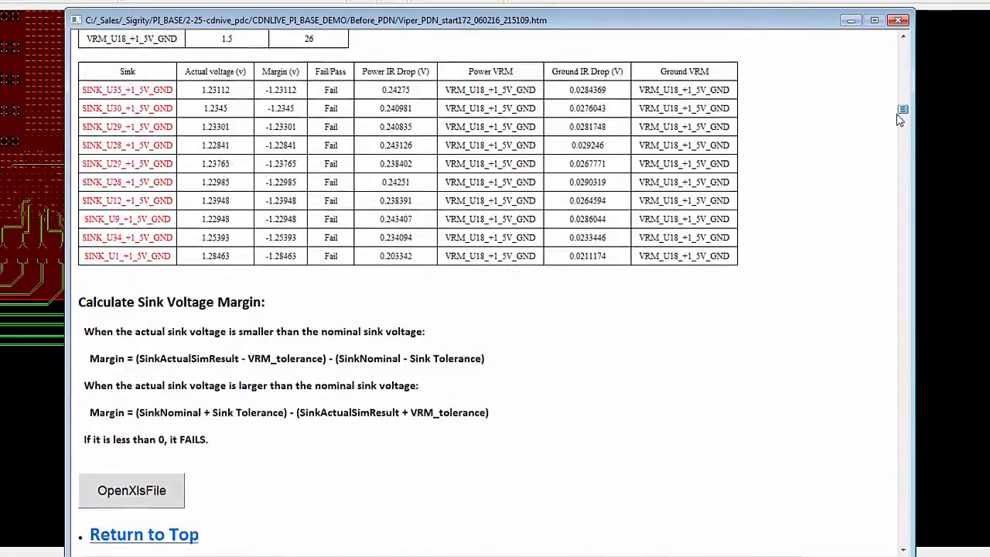
pyautogui.scroll(-3)
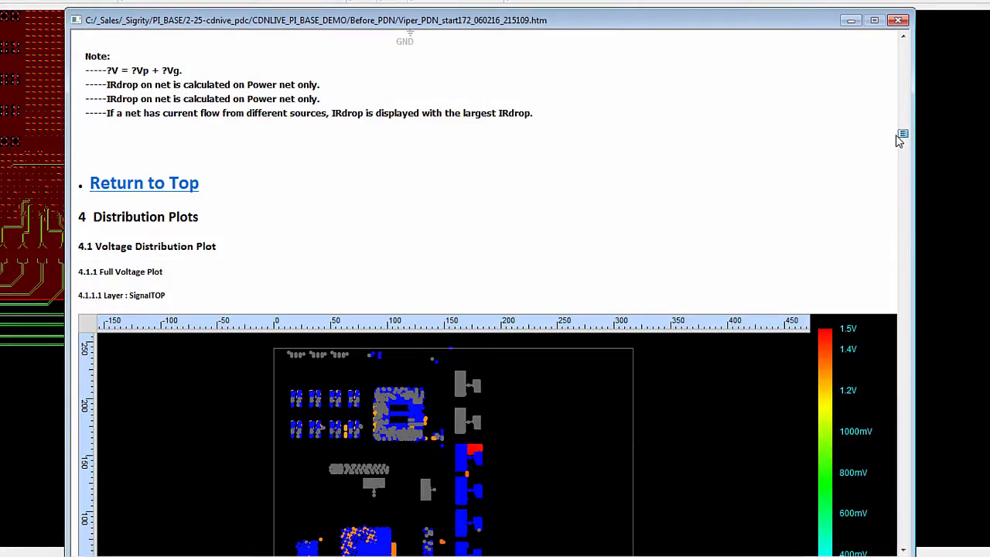
pyautogui.scroll(-3)
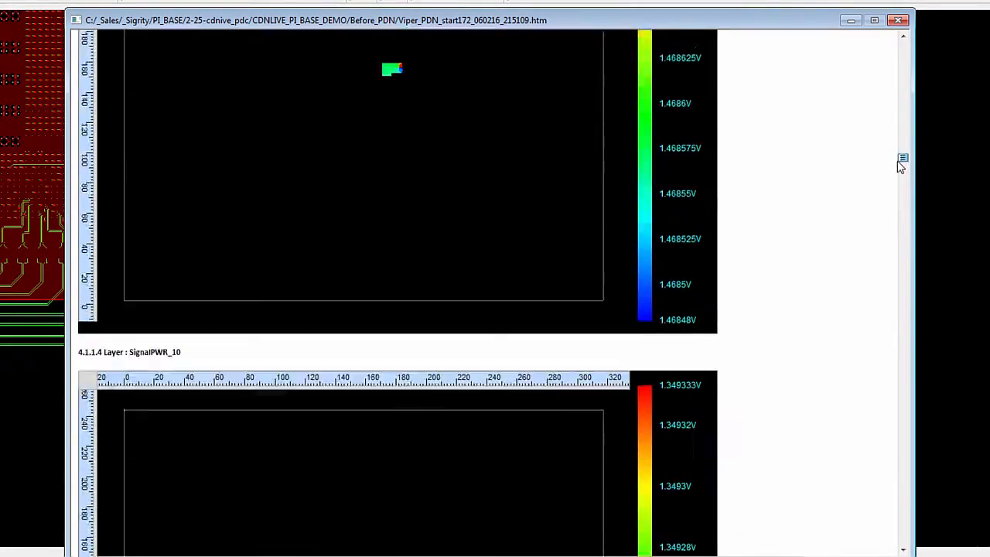
pyautogui.scroll(-3)
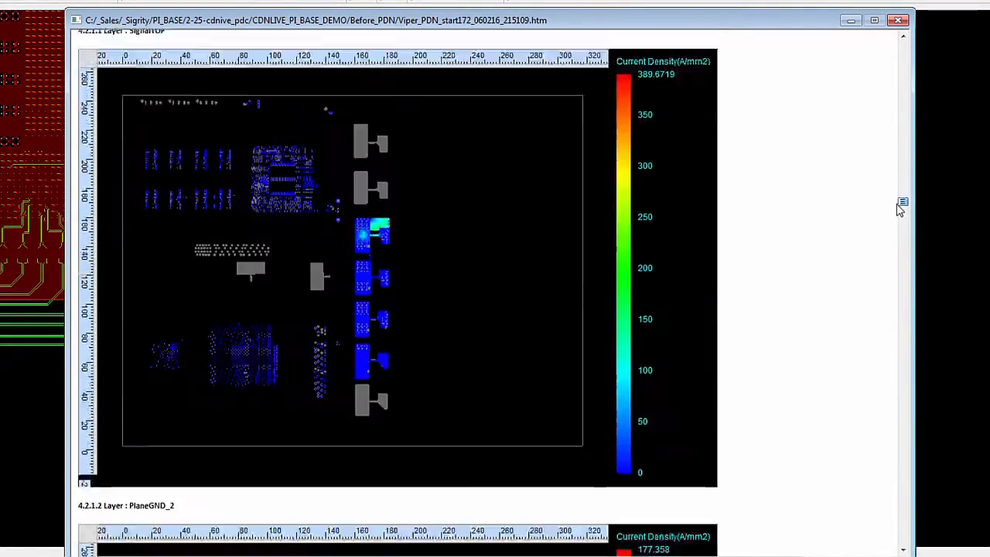
pyautogui.scroll(-3)
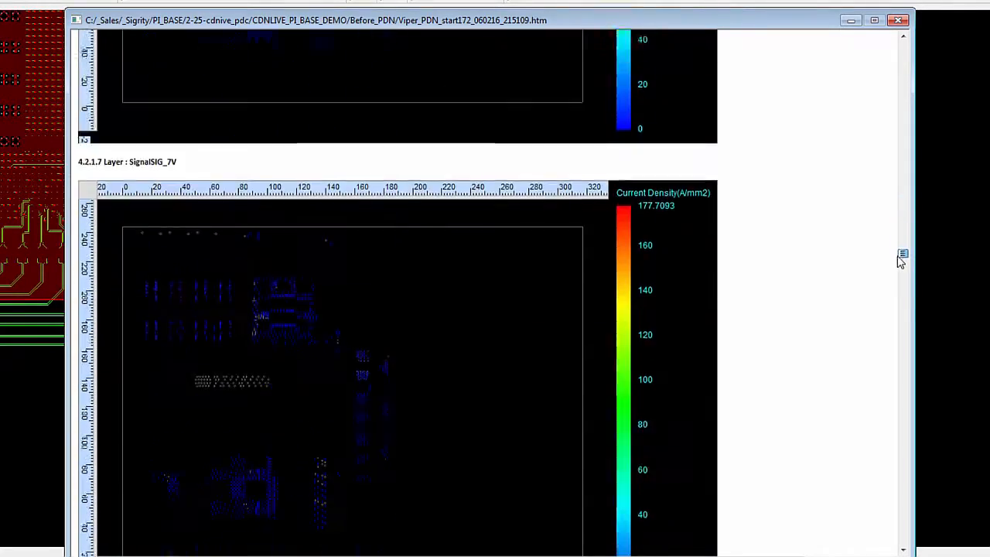
pyautogui.scroll(-3)
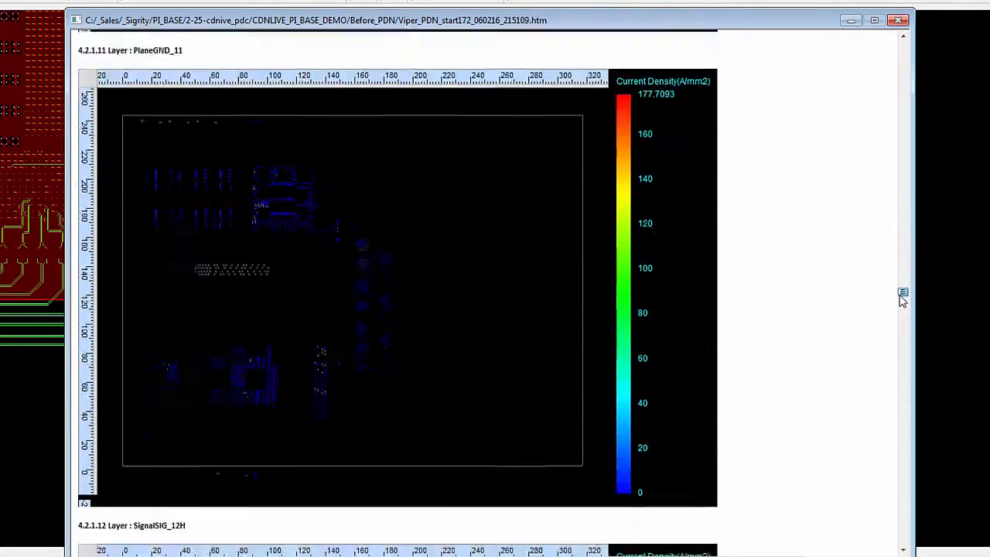
pyautogui.scroll(-3)
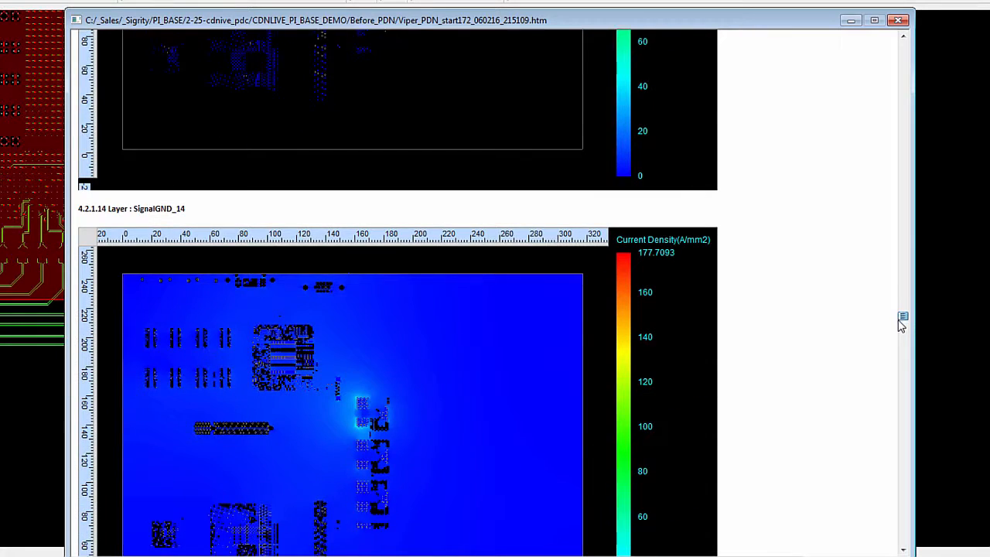
pyautogui.scroll(-3)
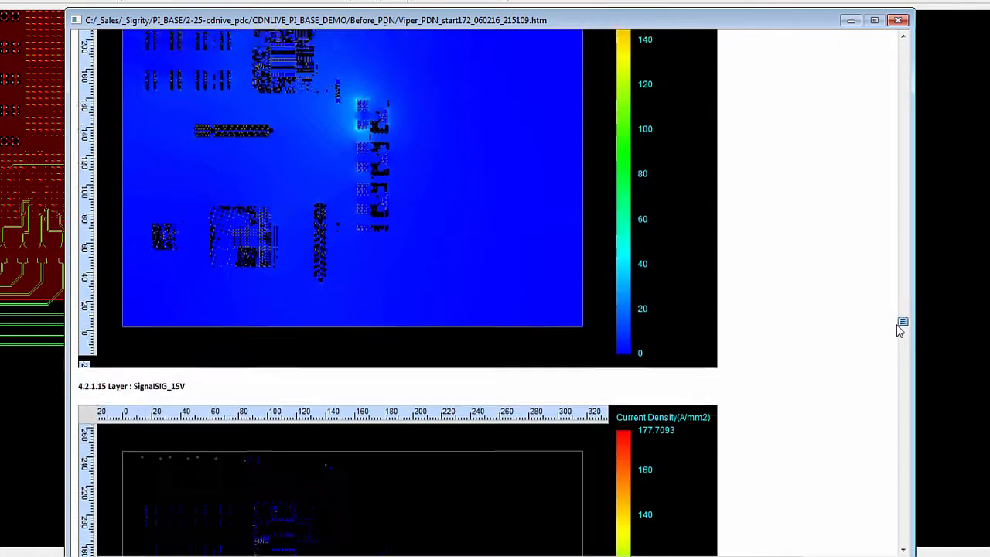
pyautogui.scroll(-3)
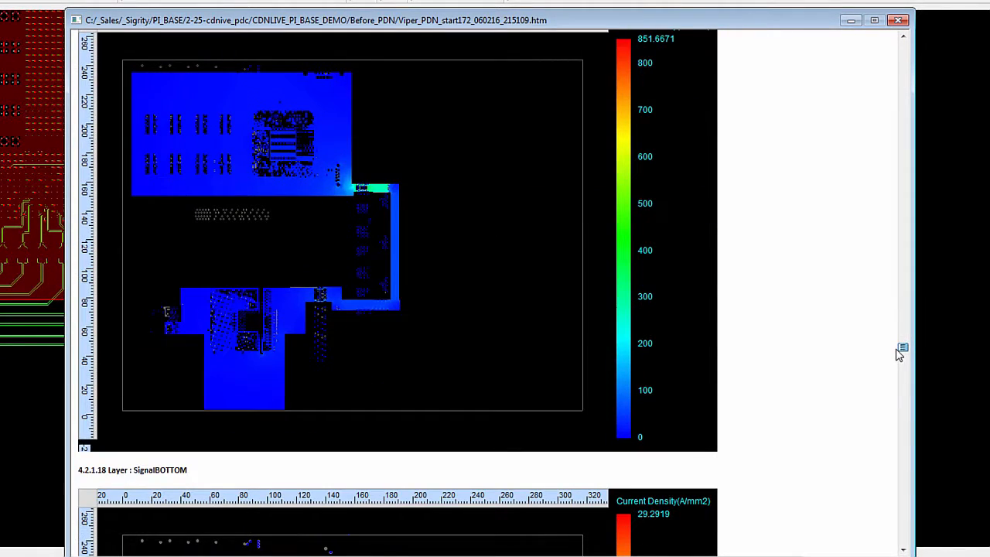
pyautogui.scroll(-3)
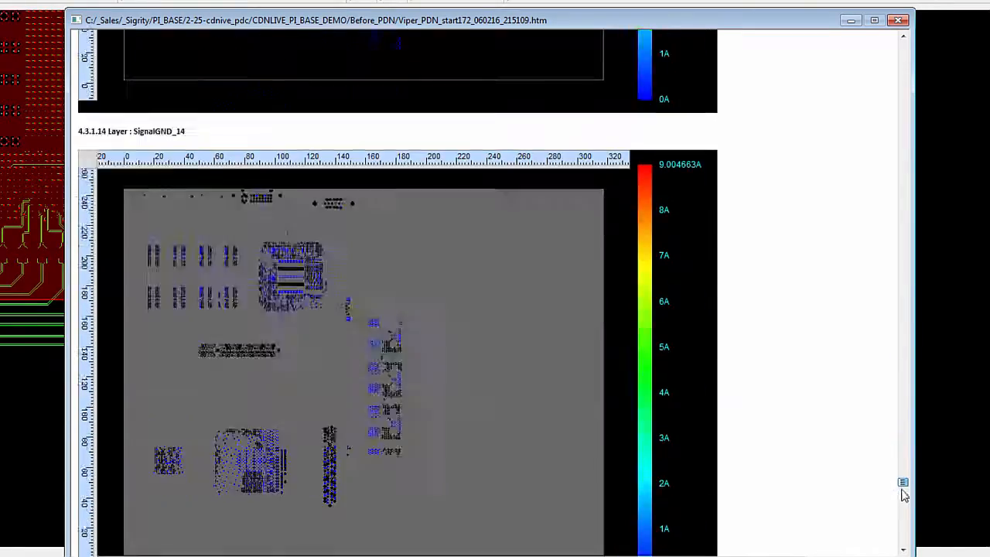
pyautogui.scroll(-3)
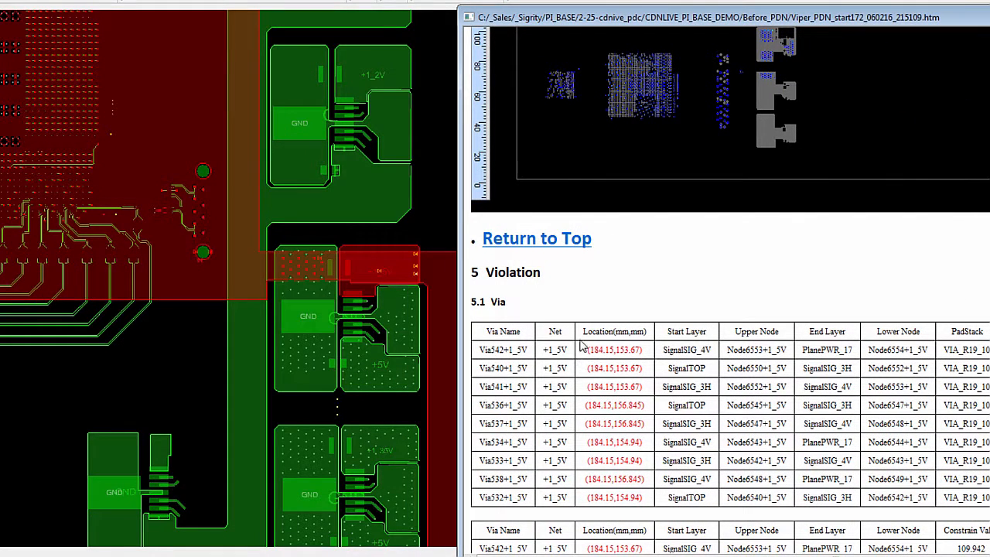
pyautogui.moveTo(611, 350)
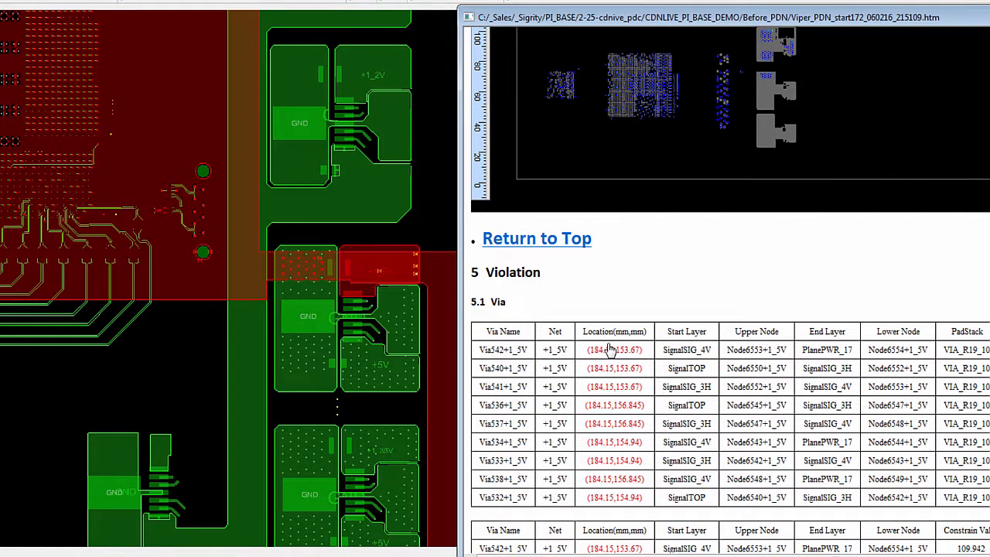
pyautogui.moveTo(615, 331)
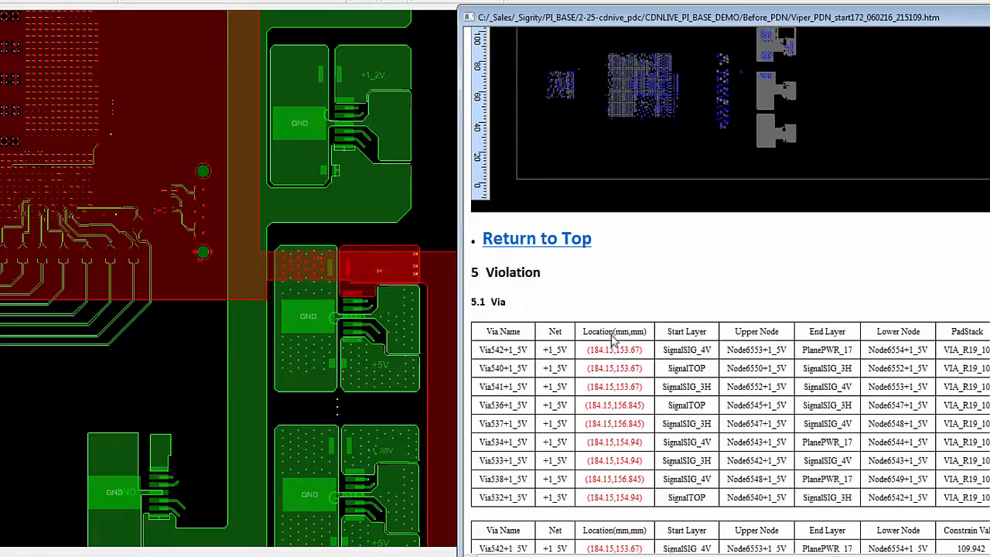